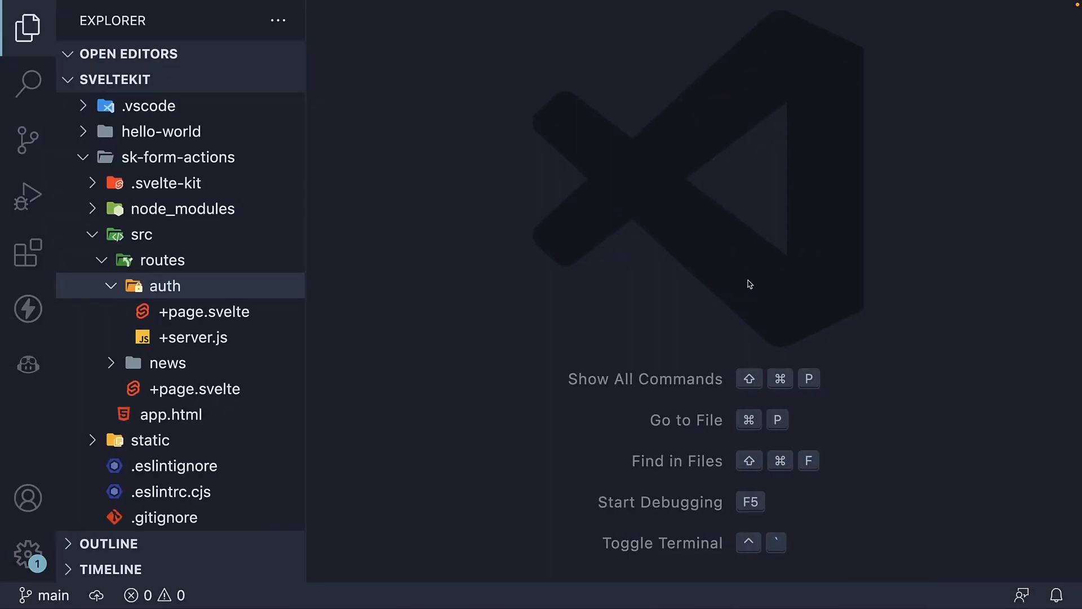
mouse_move(730, 284)
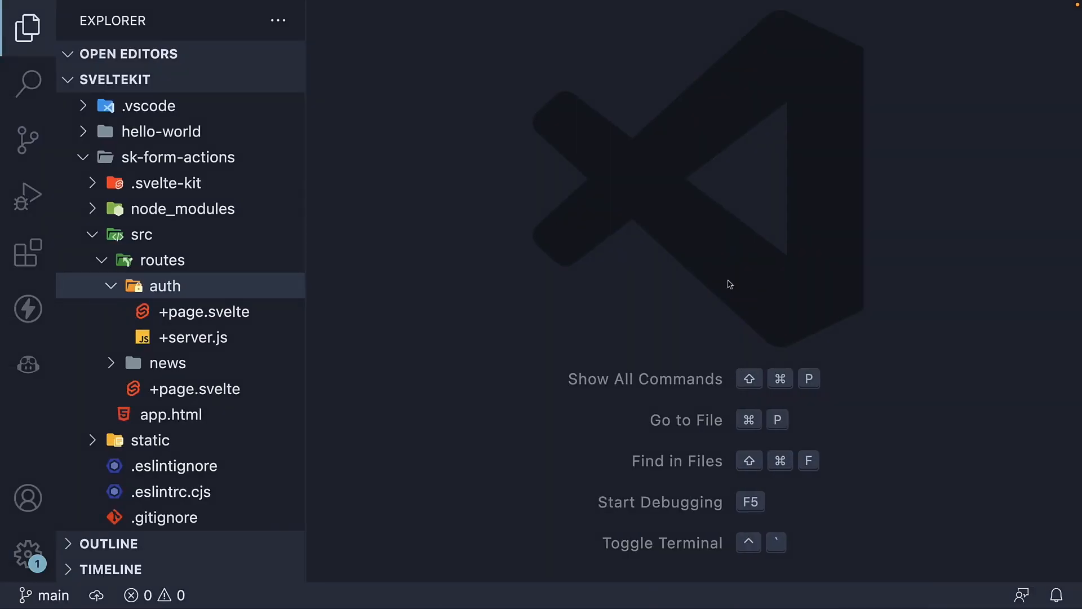
mouse_move(263, 293)
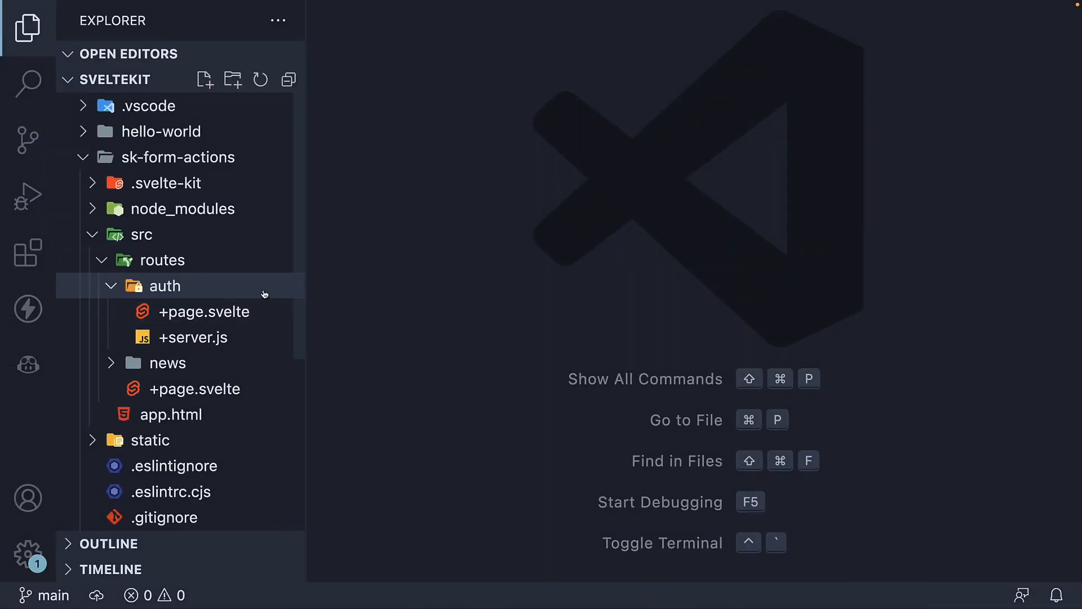
- Create a new +page.server.js file inside the auth route folder
click(165, 285)
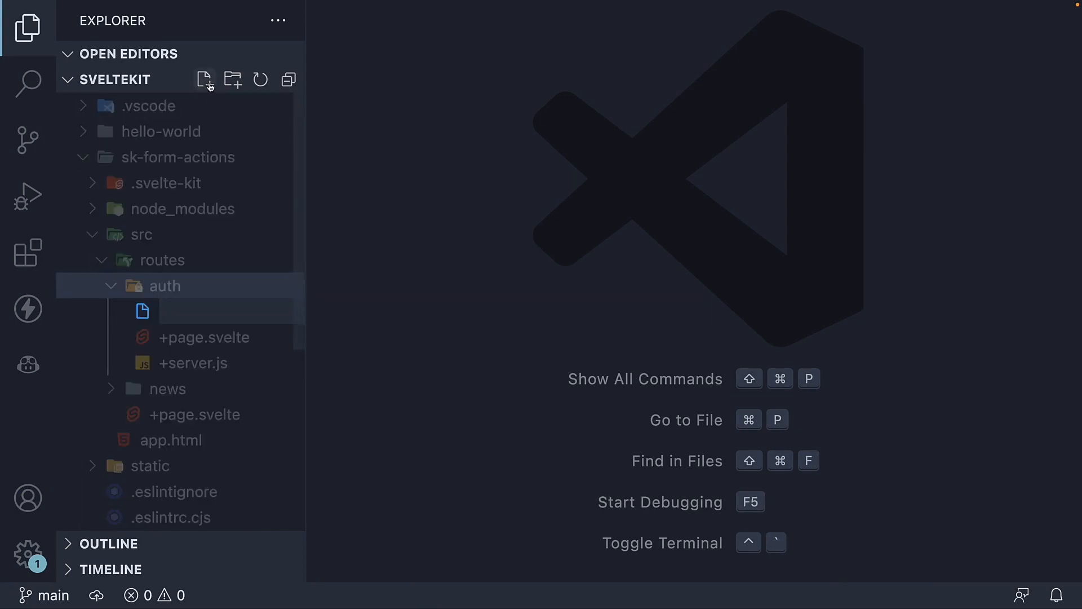
text(+page.serv)
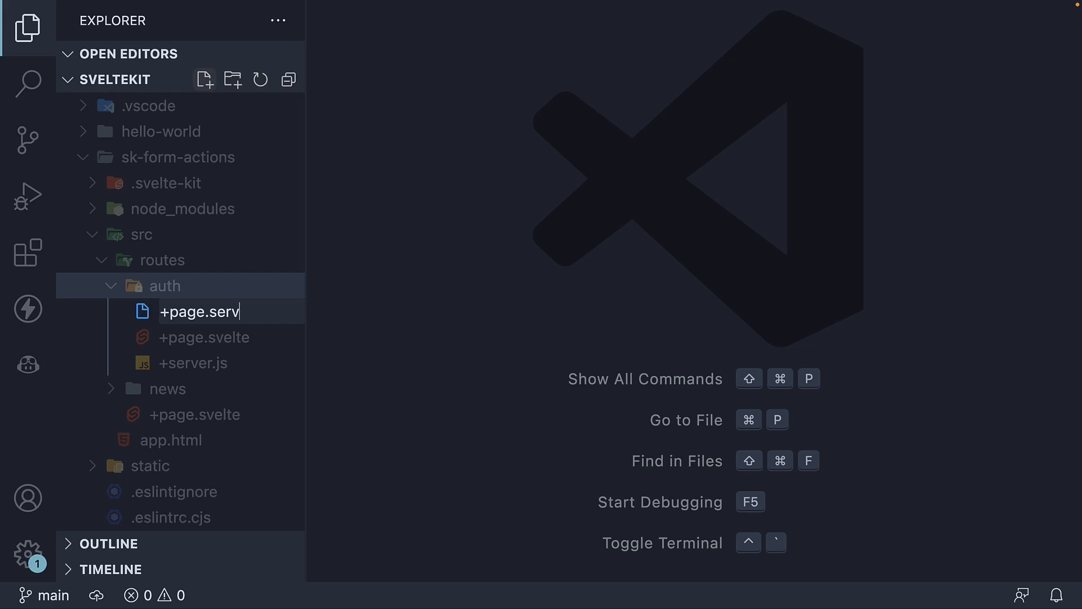
key(Enter)
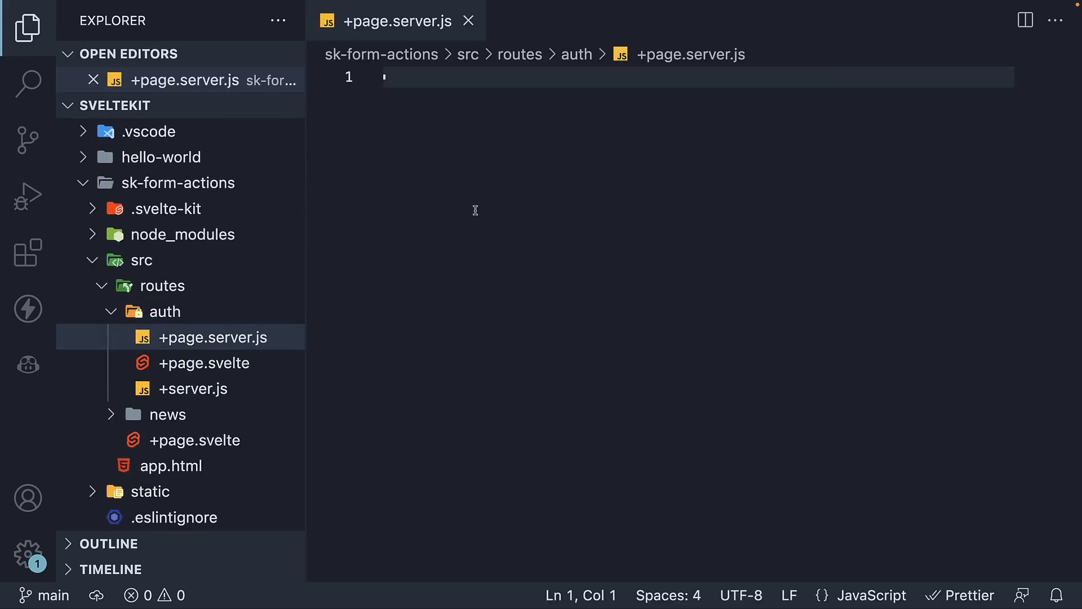
- Write a load stub and export const actions = {} with an async default entry
text(export)
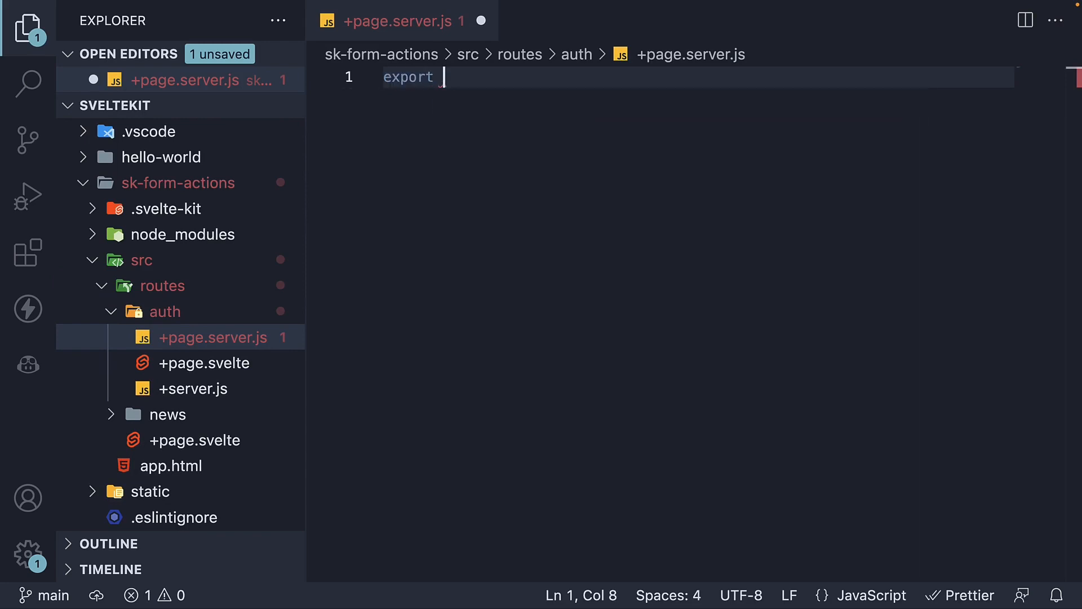
text(const load = () => {})
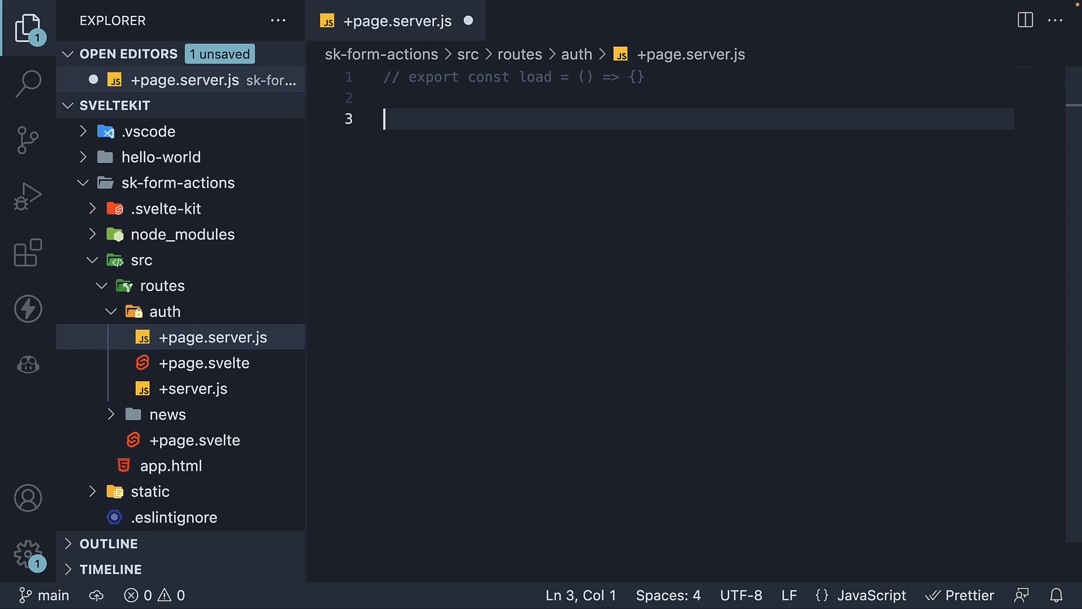
text(export const actions = {})
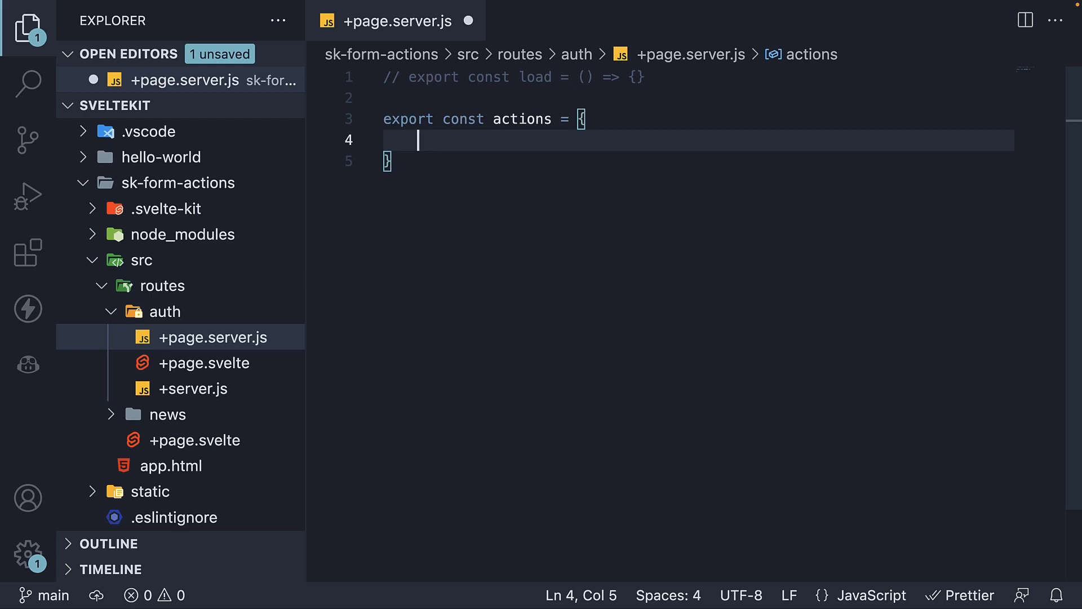
text(default:)
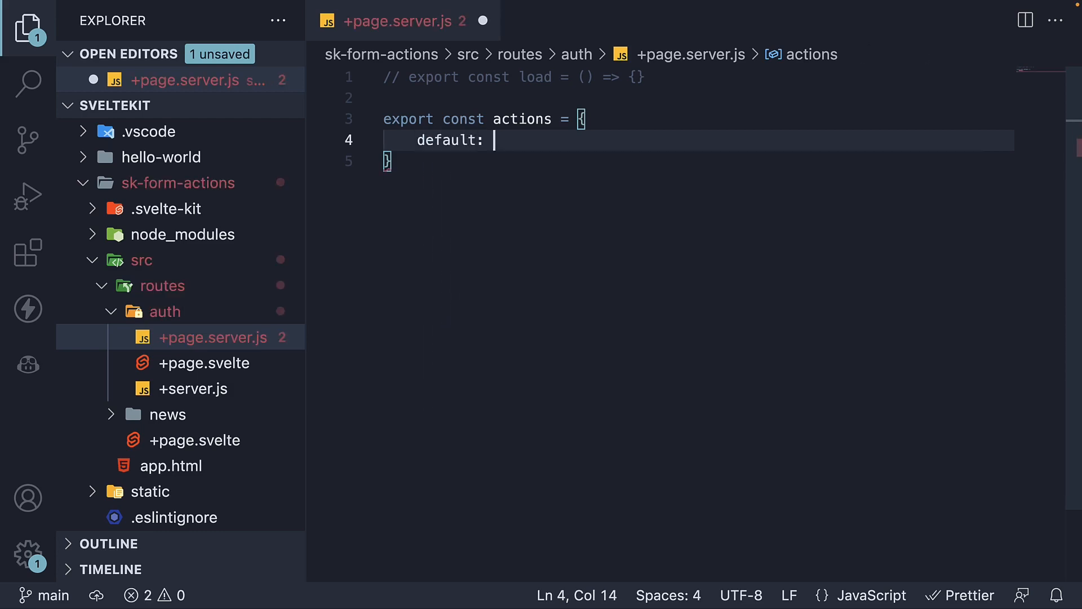
text(asyn)
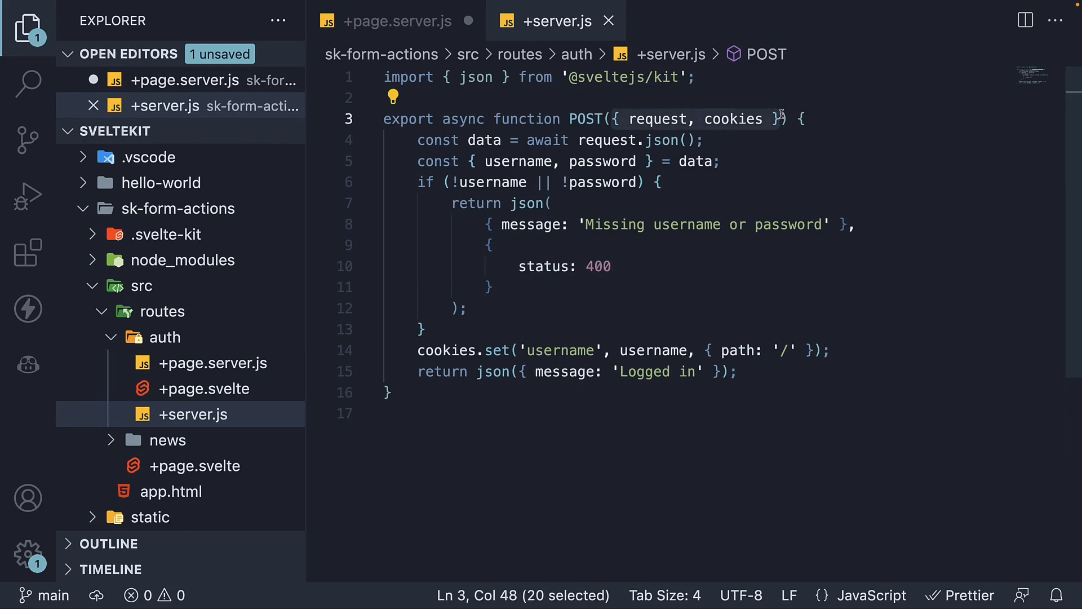
- Give the default action { request, cookies } and read const data = await request.formData()
click(394, 21)
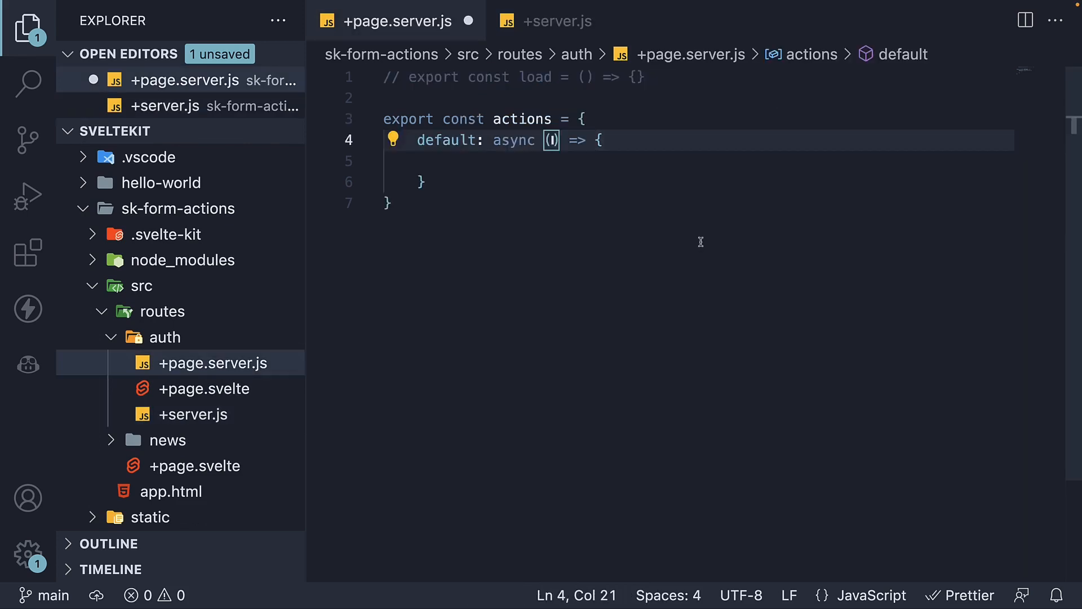
text({ request, cookies })
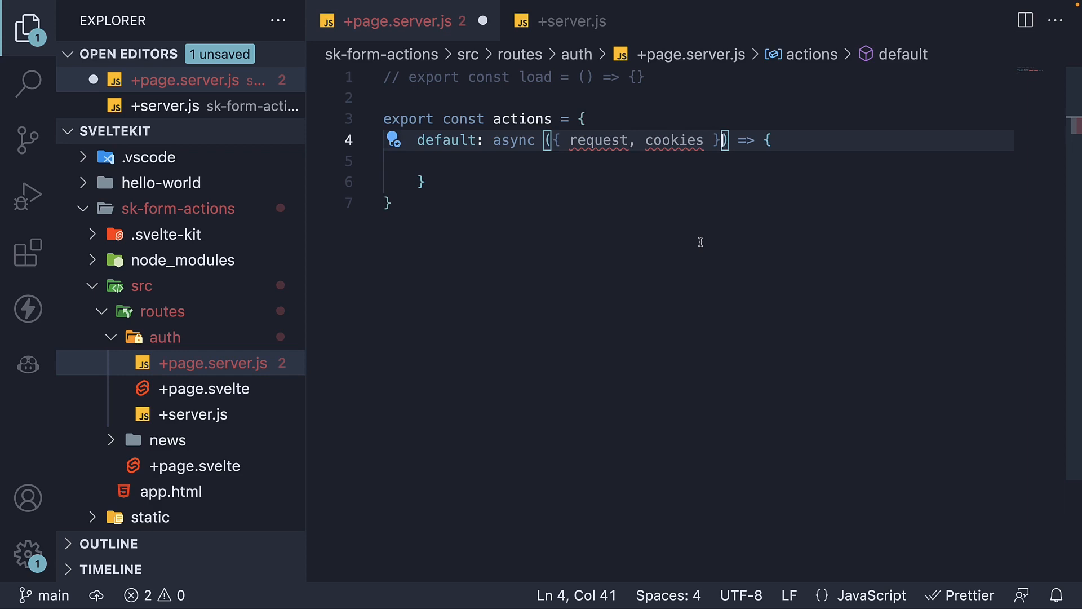
key(Enter)
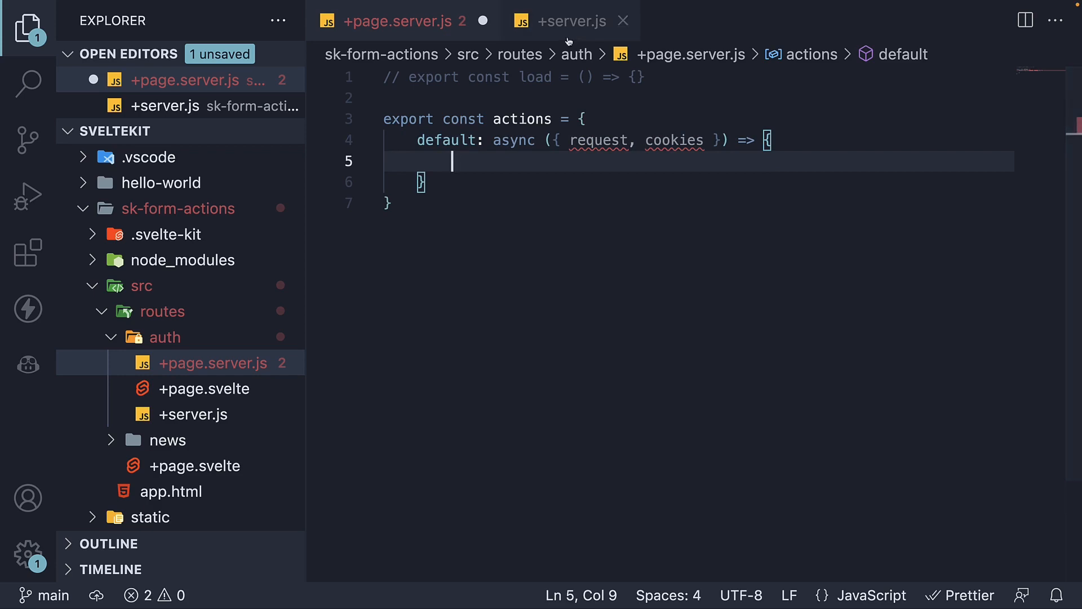
click(570, 20)
text(const d)
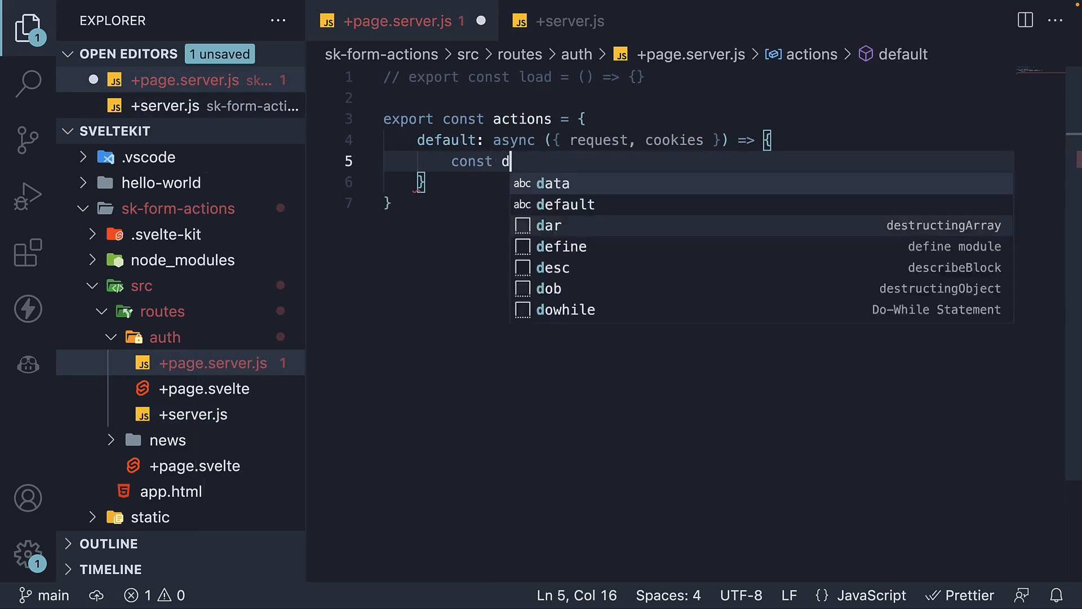
text(ata = await)
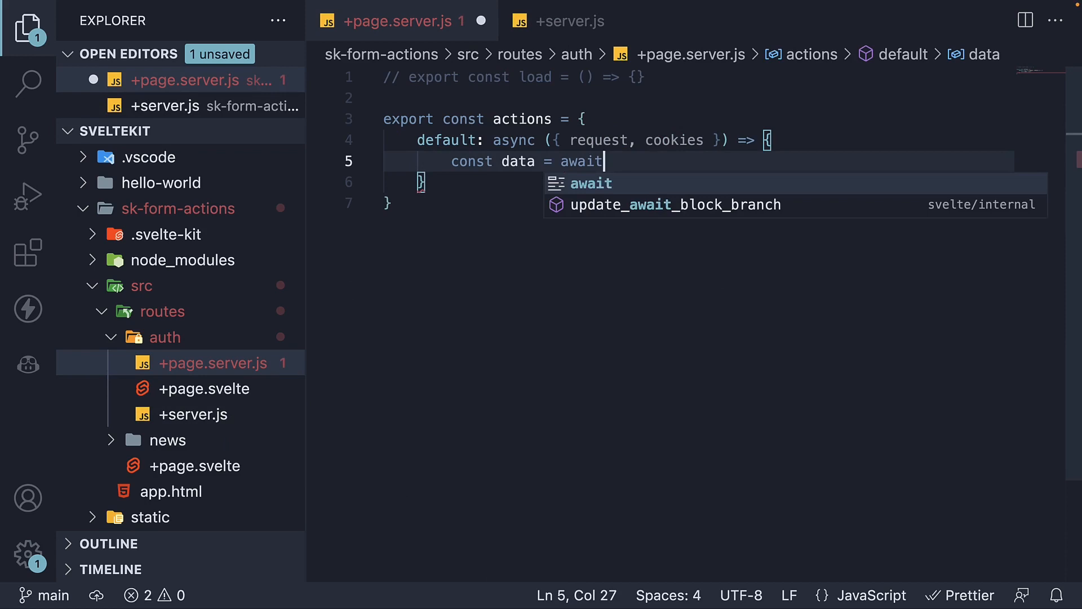
text(request.formData();)
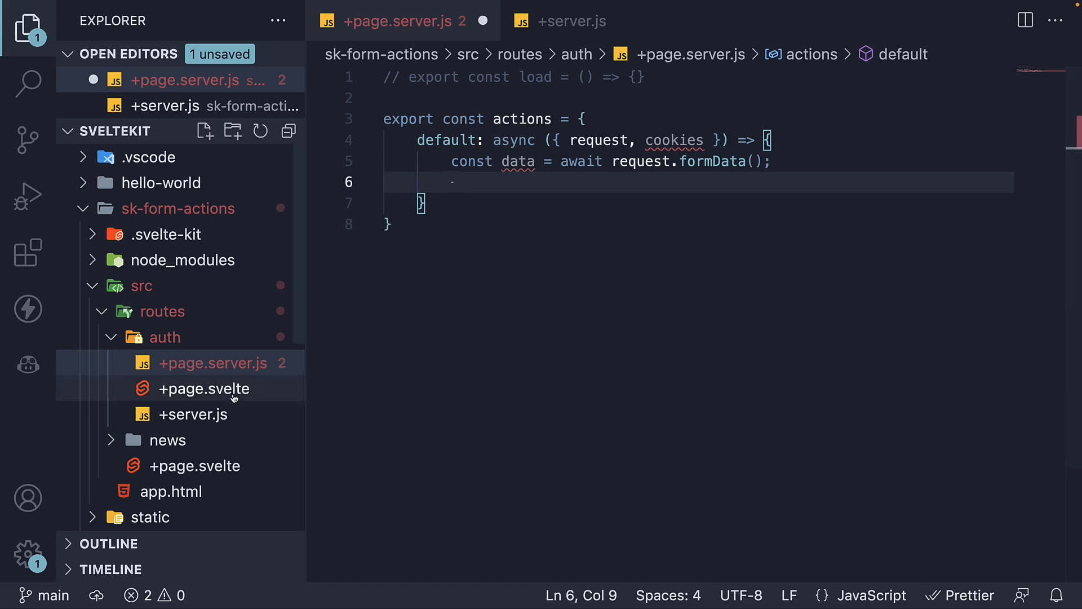
- Pull username and password via data.get() after checking the form field names in +page.svelte
click(204, 389)
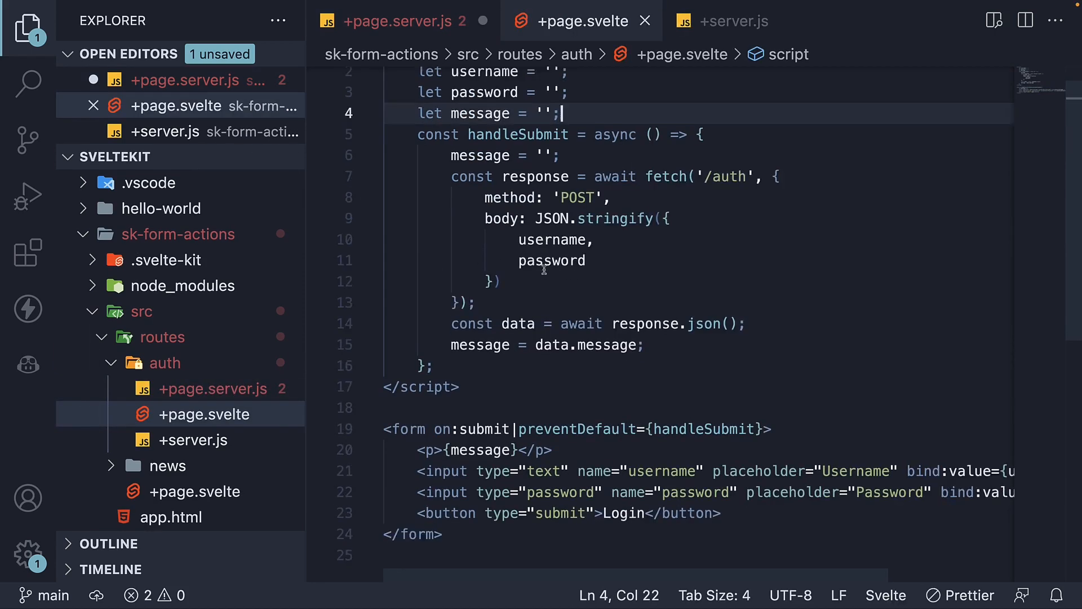
double_click(695, 443)
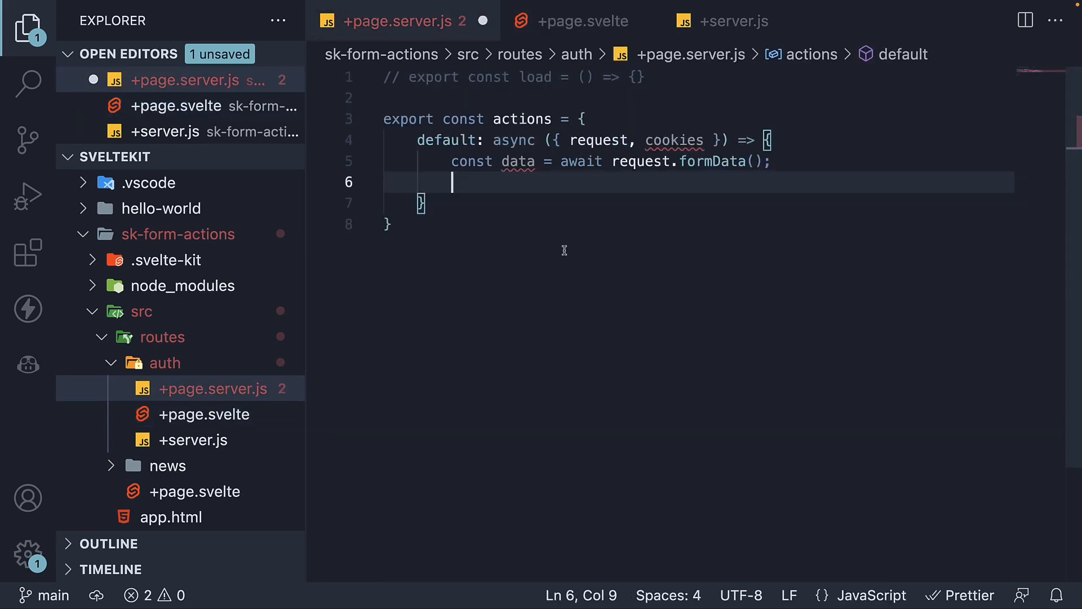
text(const username = data)
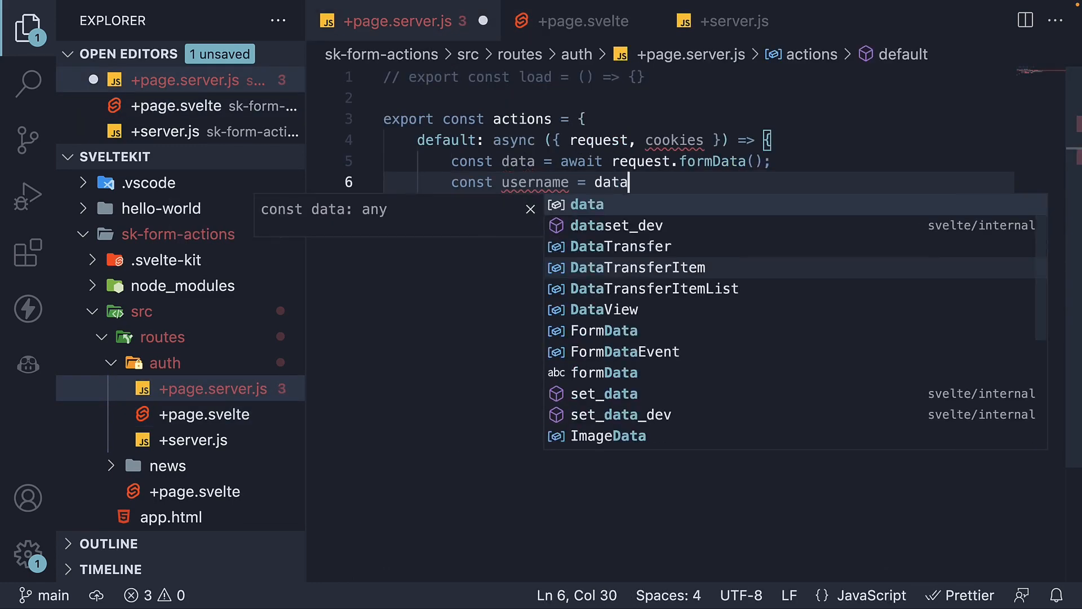
text(.get()
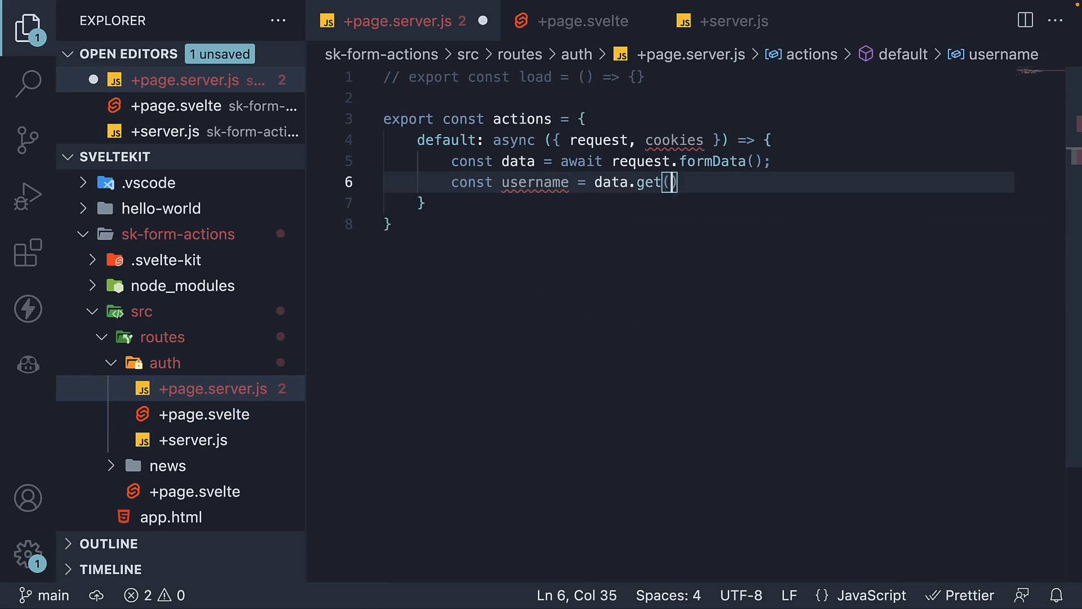
text('username')
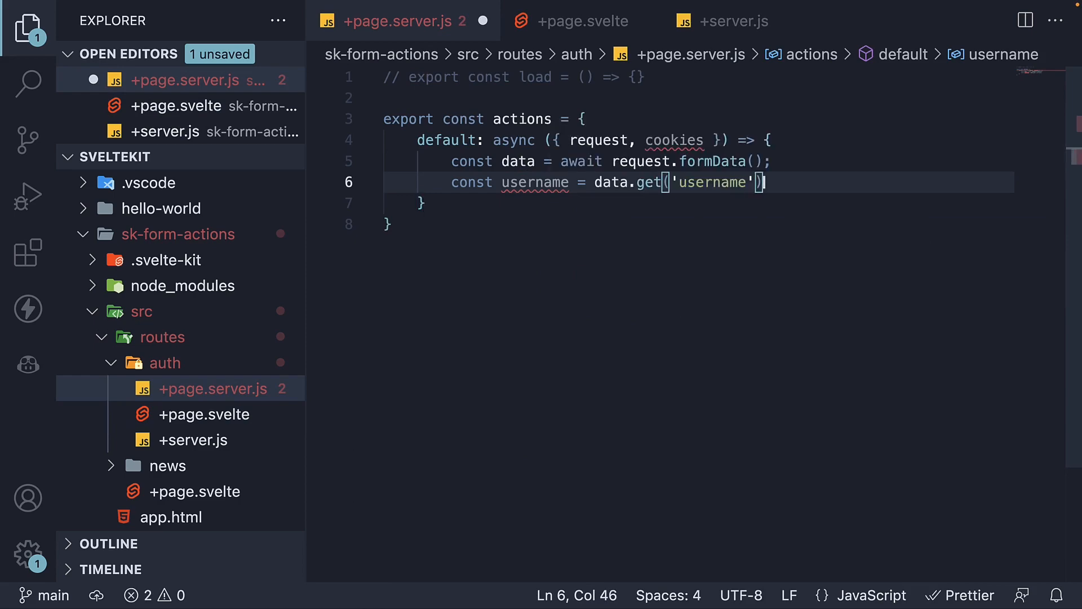
text(const pass)
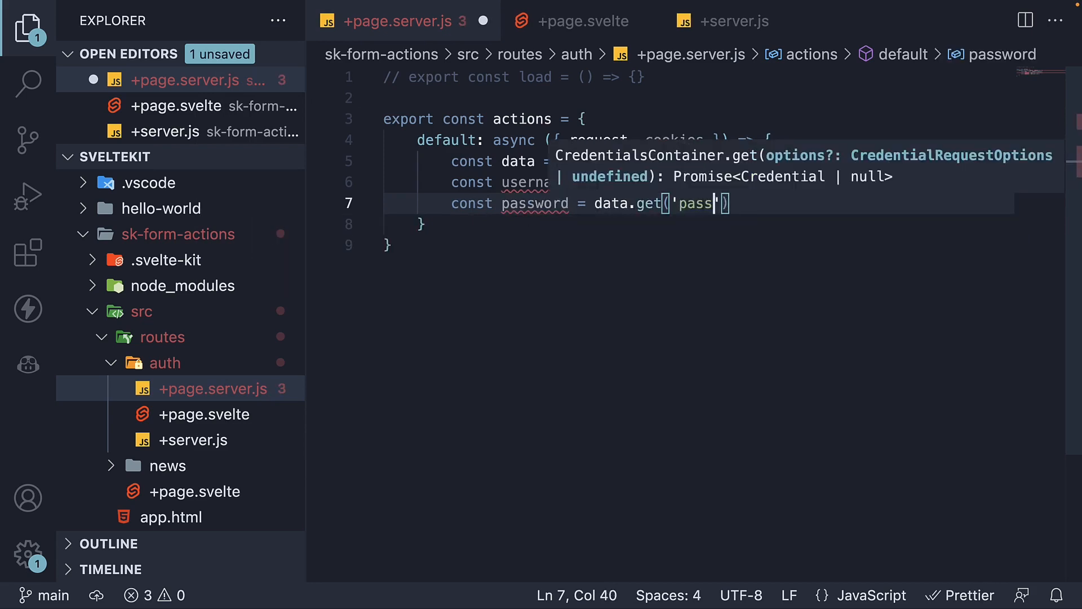
text(word)
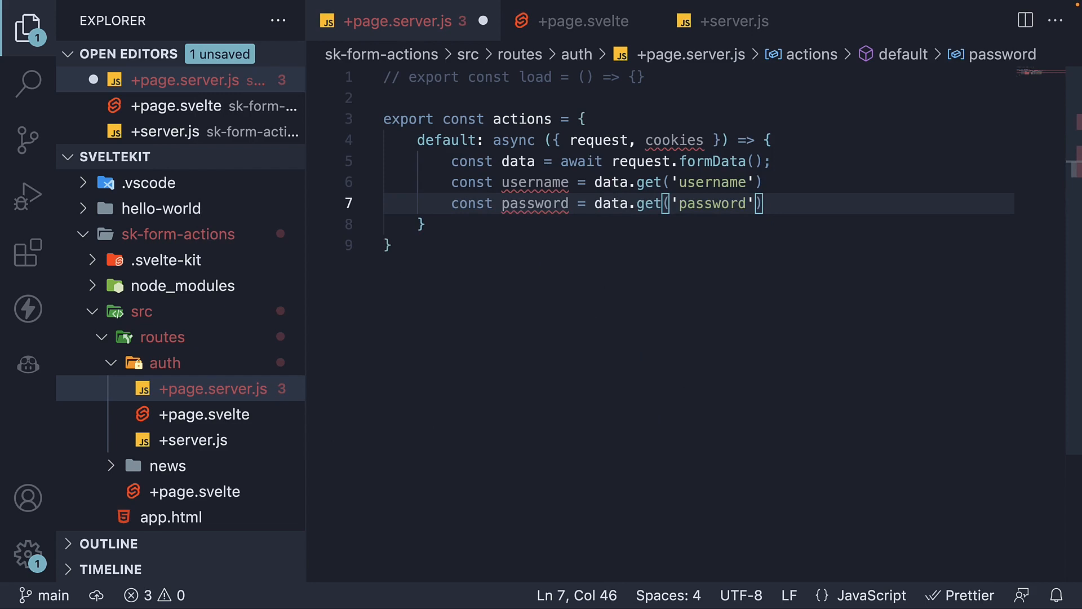
click(727, 21)
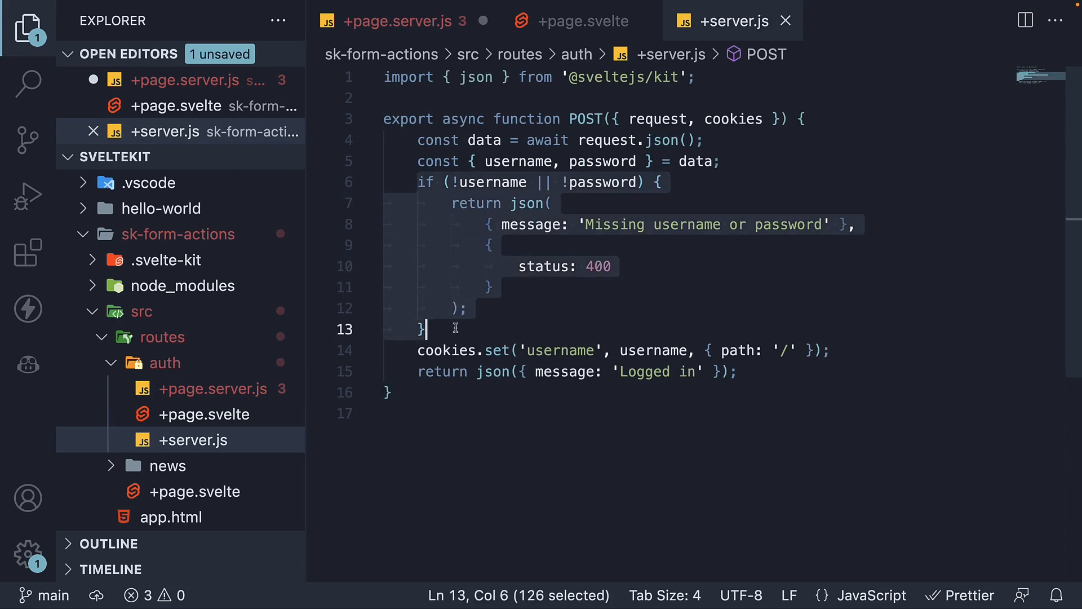
- Return { message: 'Missing username or password' } when credentials are absent
click(404, 20)
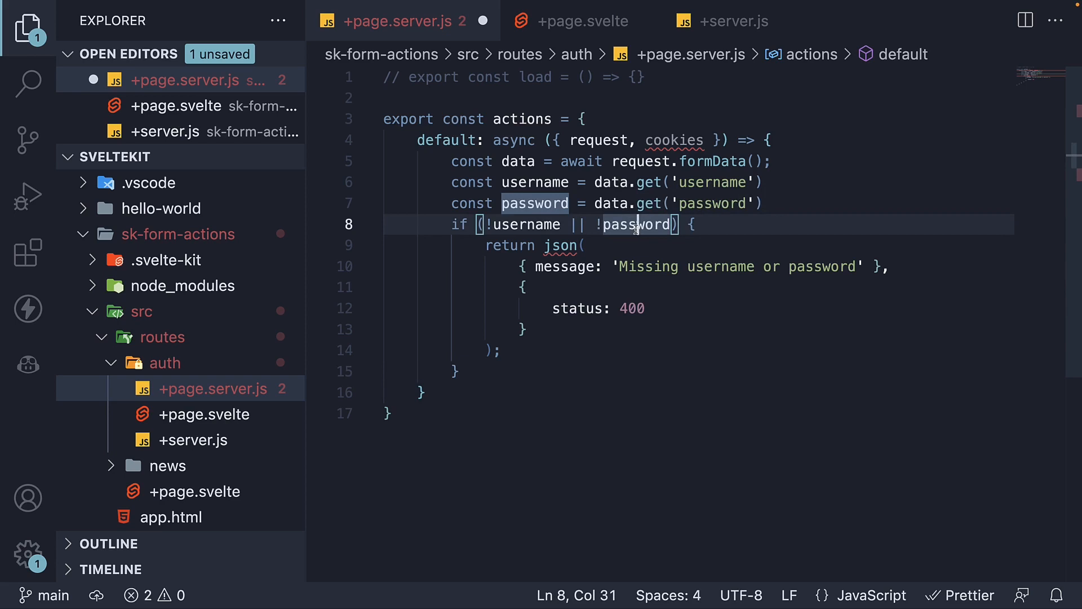
mouse_move(603, 292)
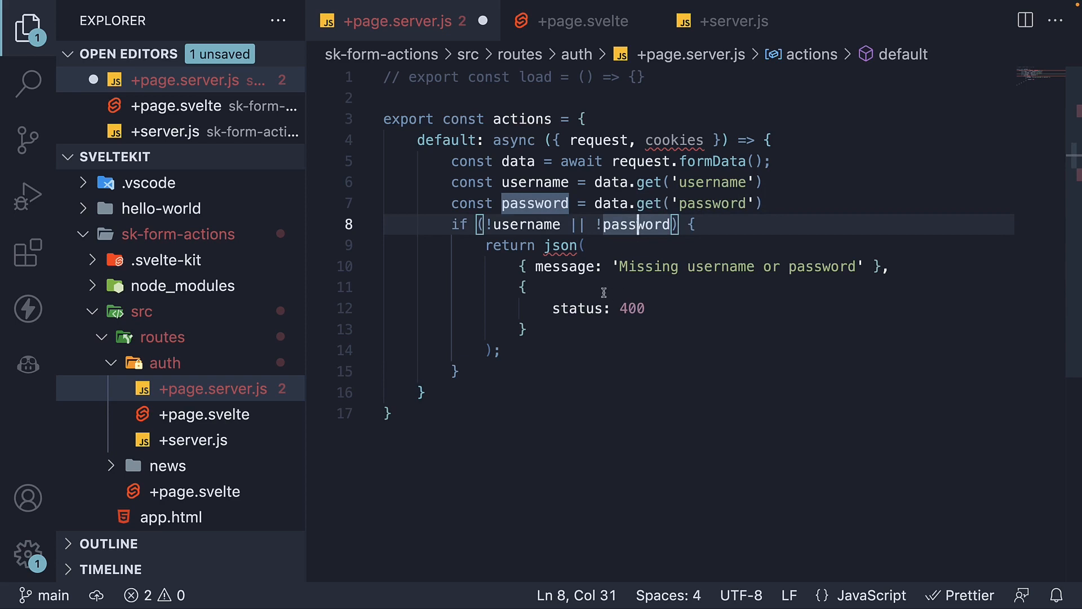
mouse_move(551, 266)
text({)
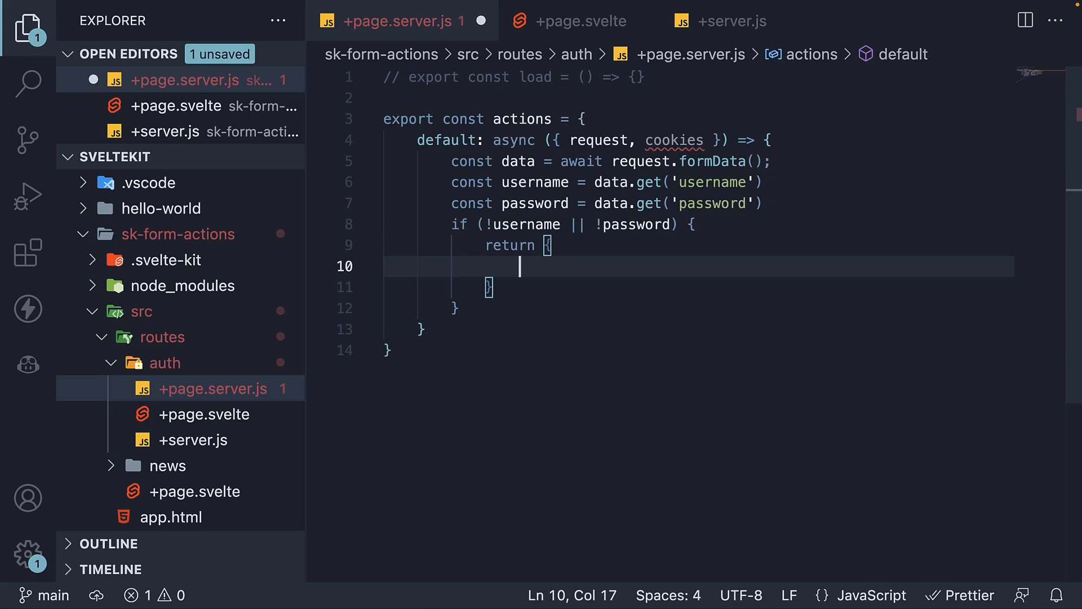
text(message:)
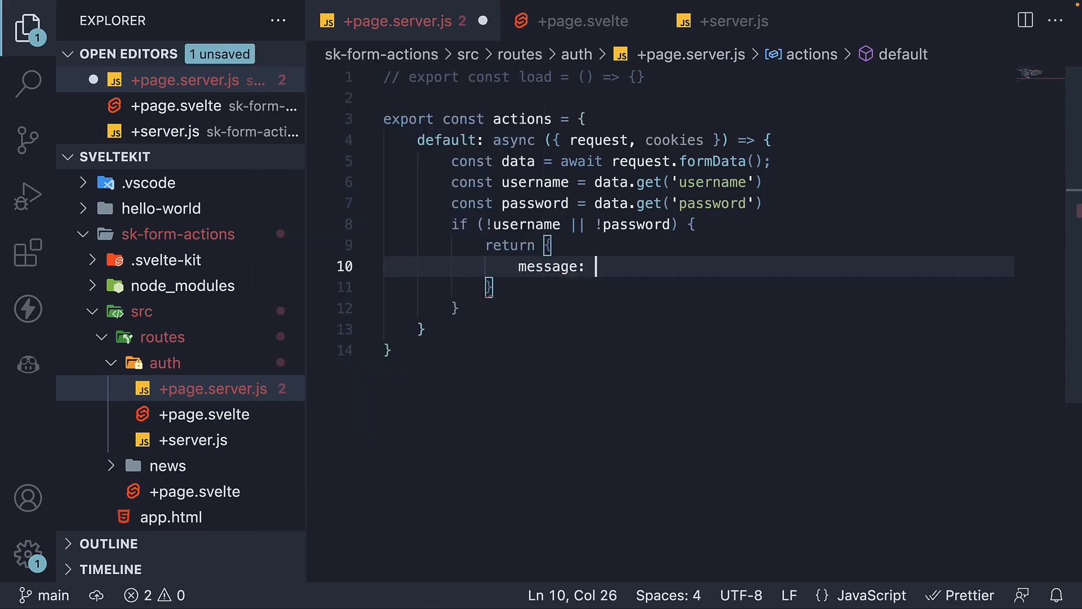
text('Mis)
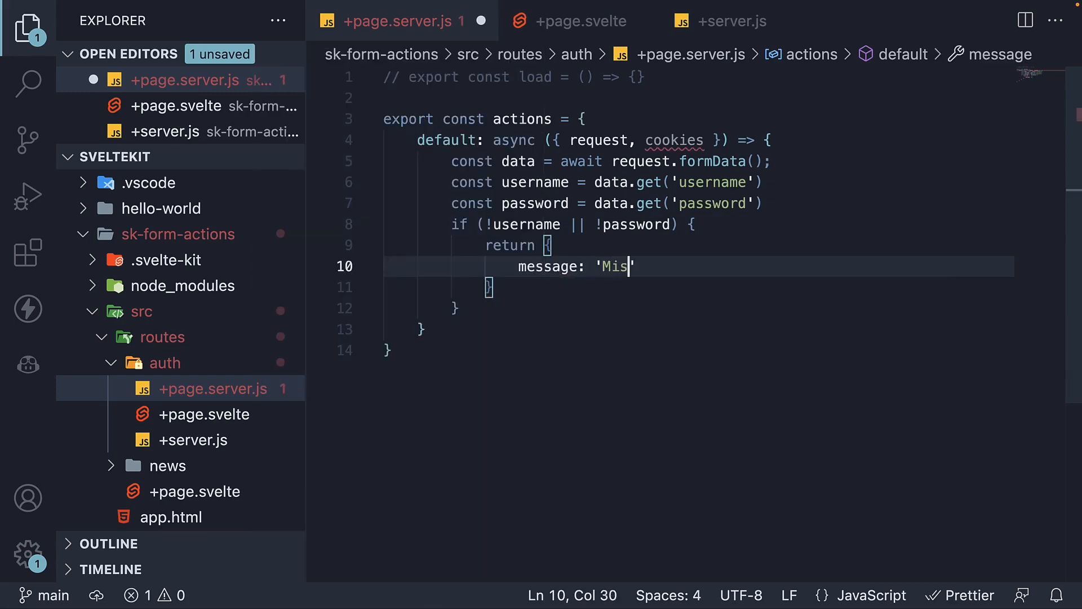
text(sing usernae)
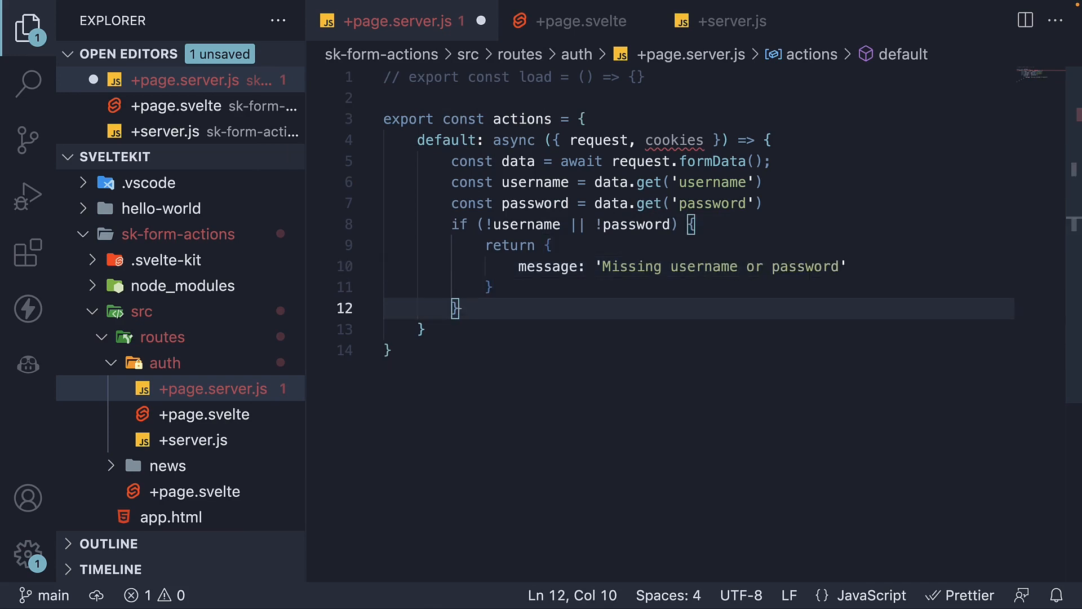
- Reuse cookies.set from +server.js to set the username cookie and return the Logged in message
click(727, 20)
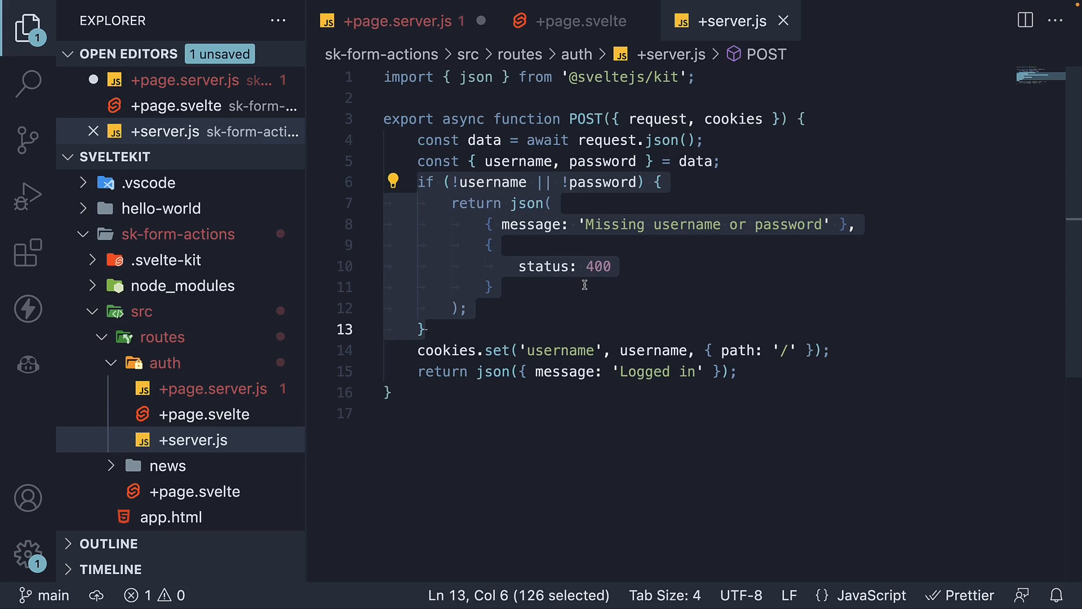
click(575, 351)
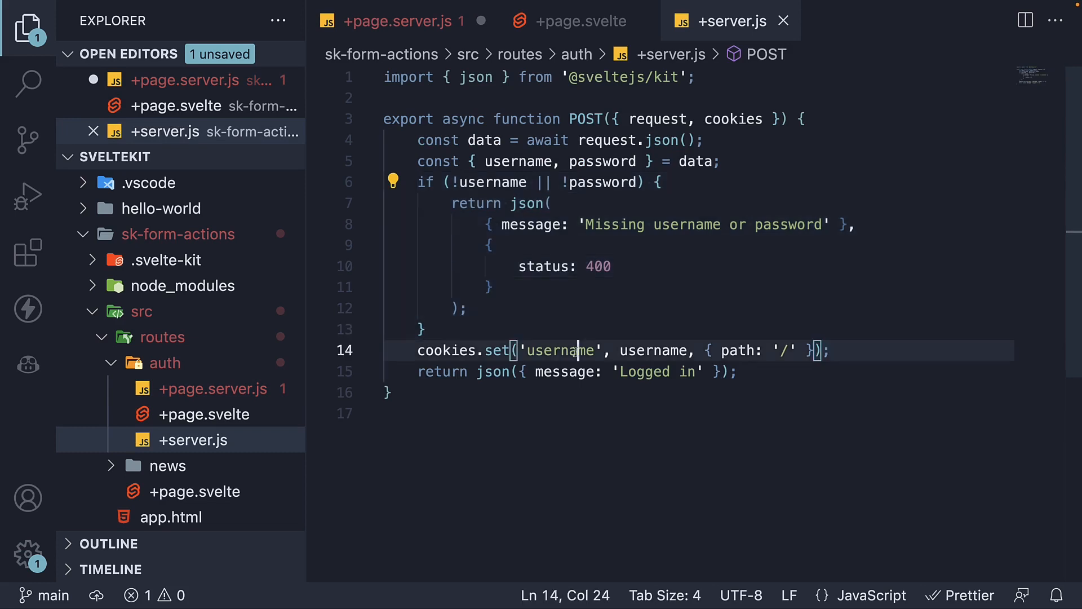
click(393, 21)
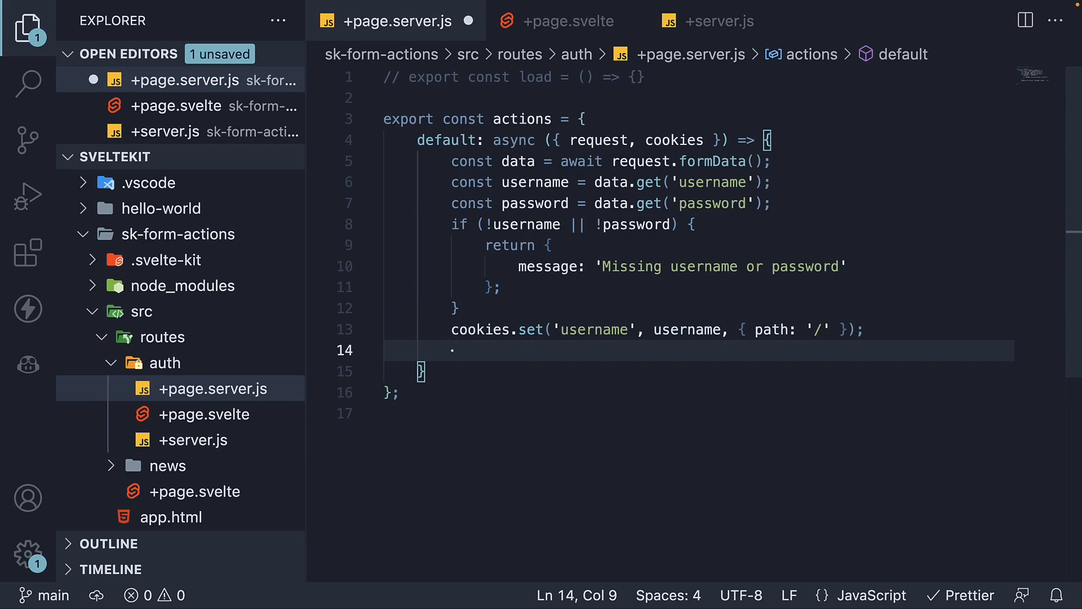
text(return { message: 'Logged in' };)
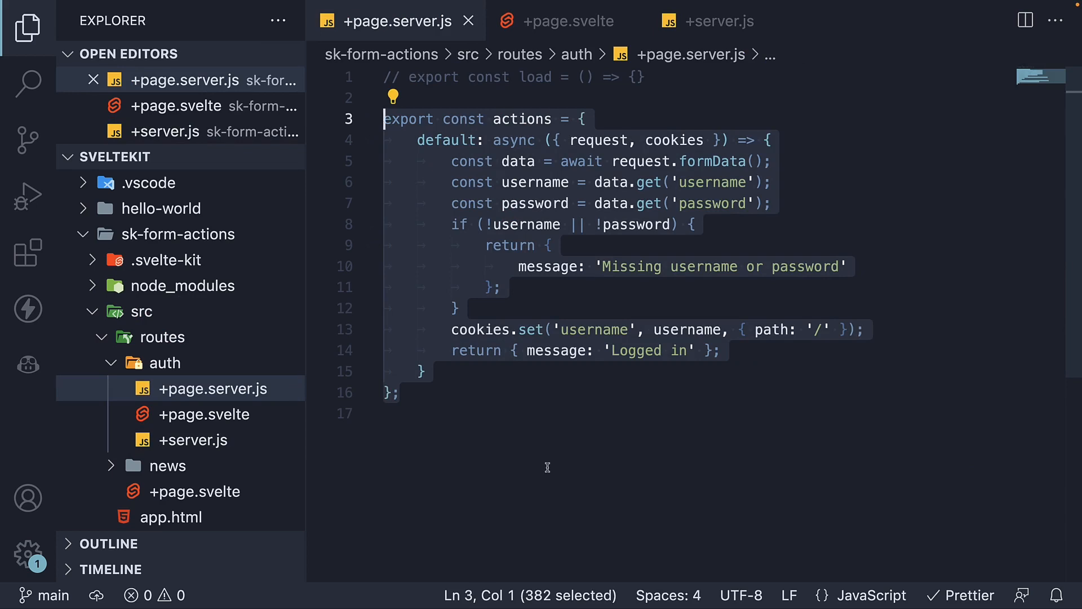
mouse_move(579, 454)
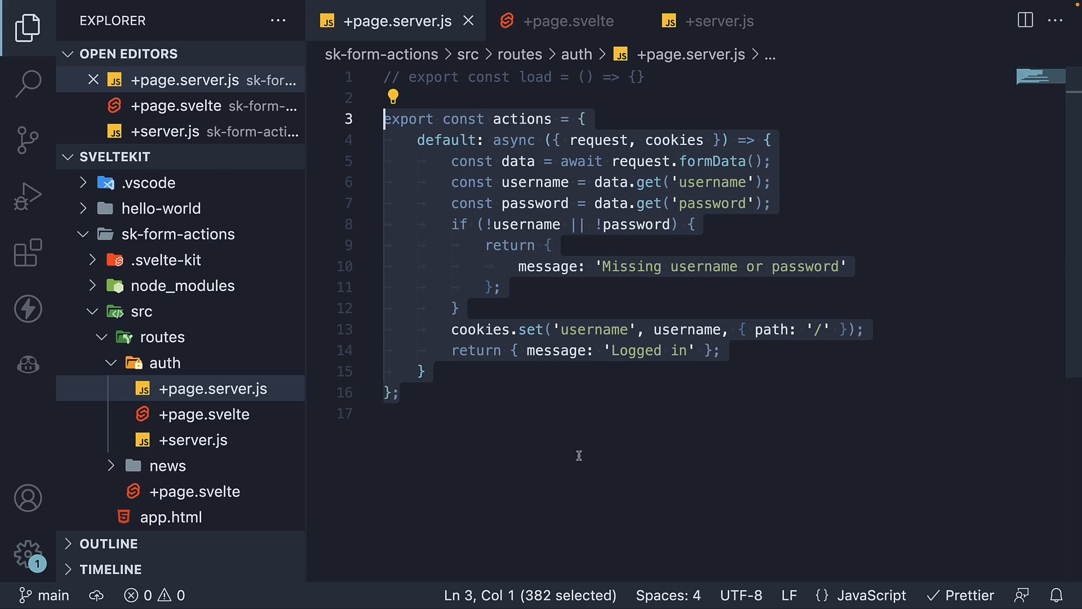
click(566, 20)
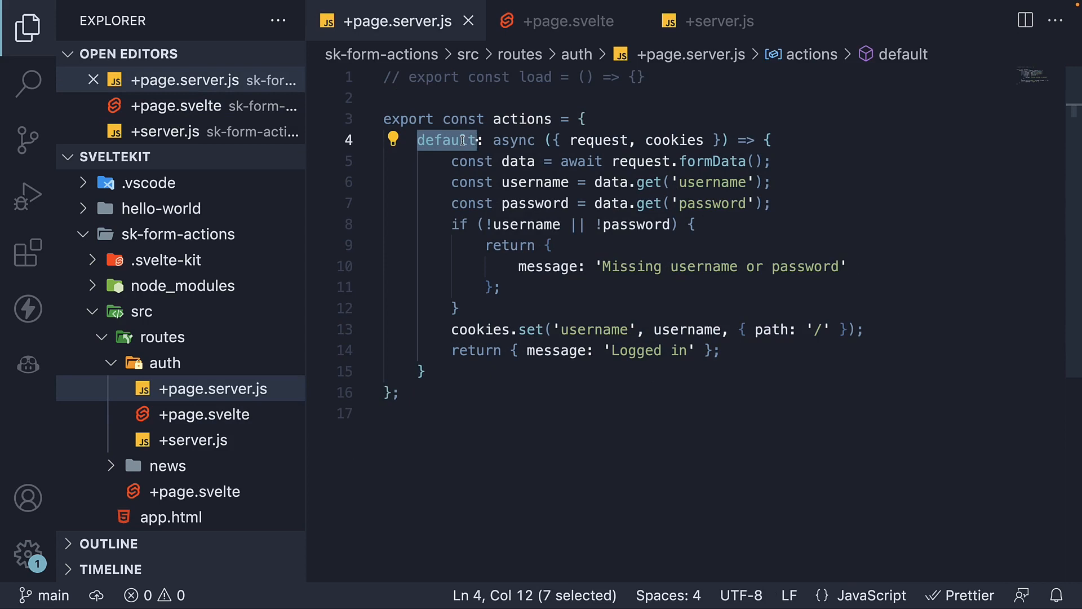
mouse_move(674, 139)
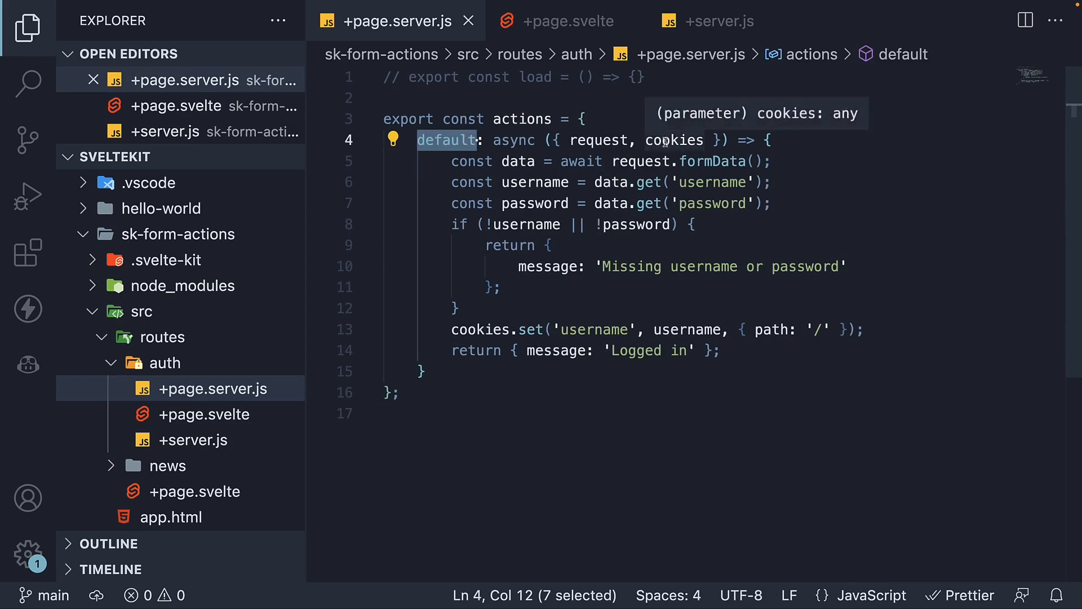
mouse_move(575, 373)
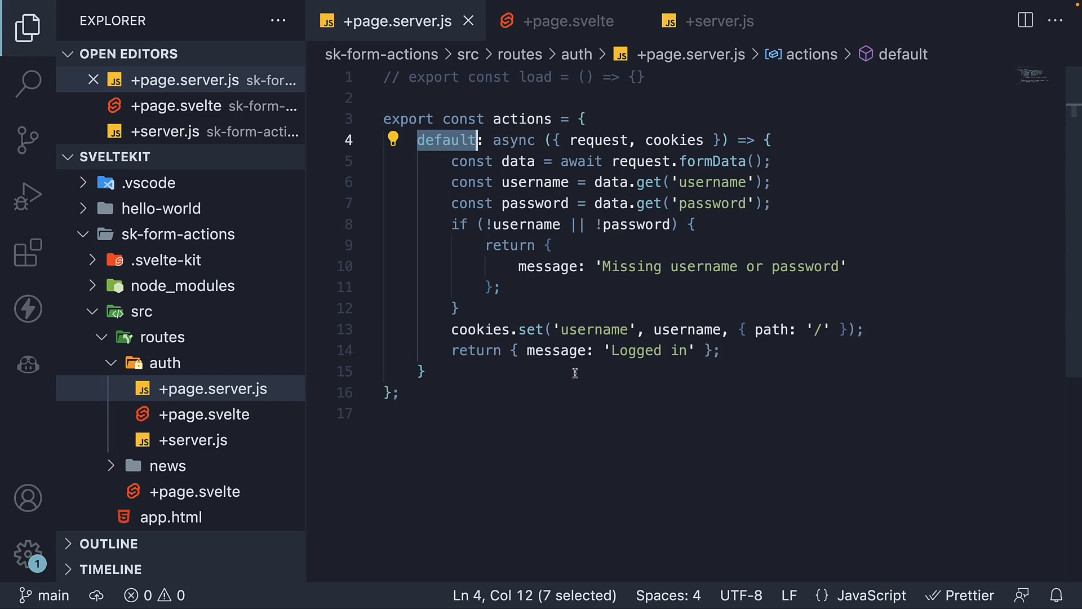
mouse_move(595, 317)
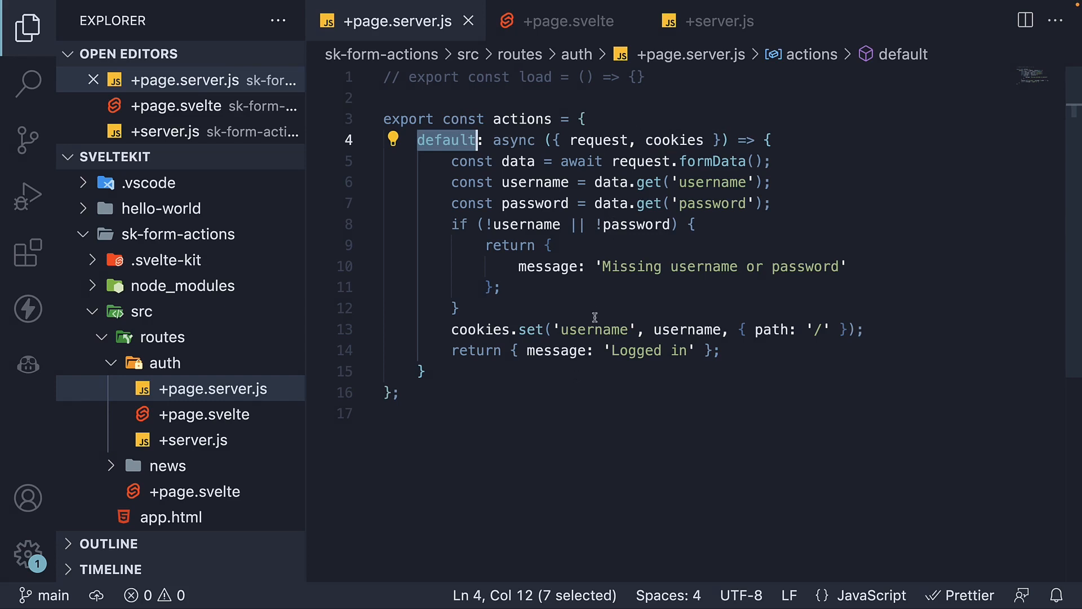
click(560, 20)
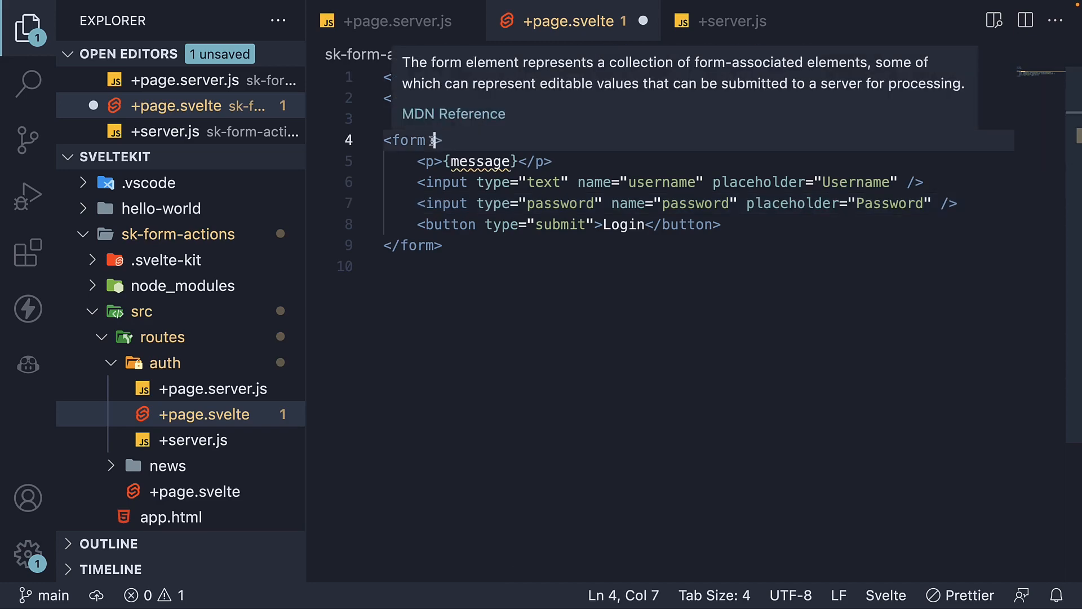
- Add method="post" to the login <form> tag in +page.svelte
text(method="")
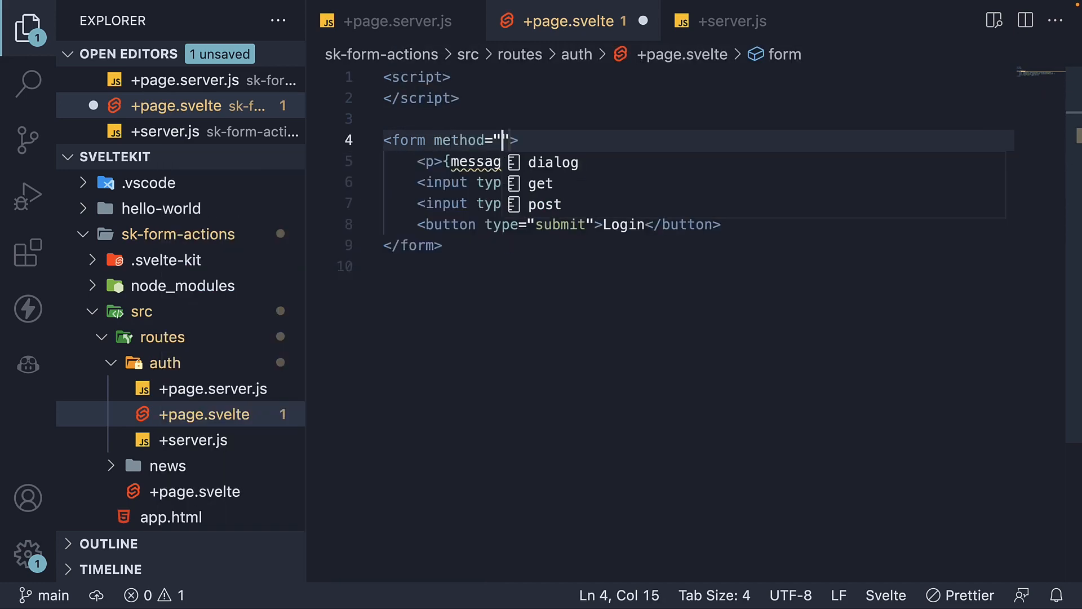
text(post)
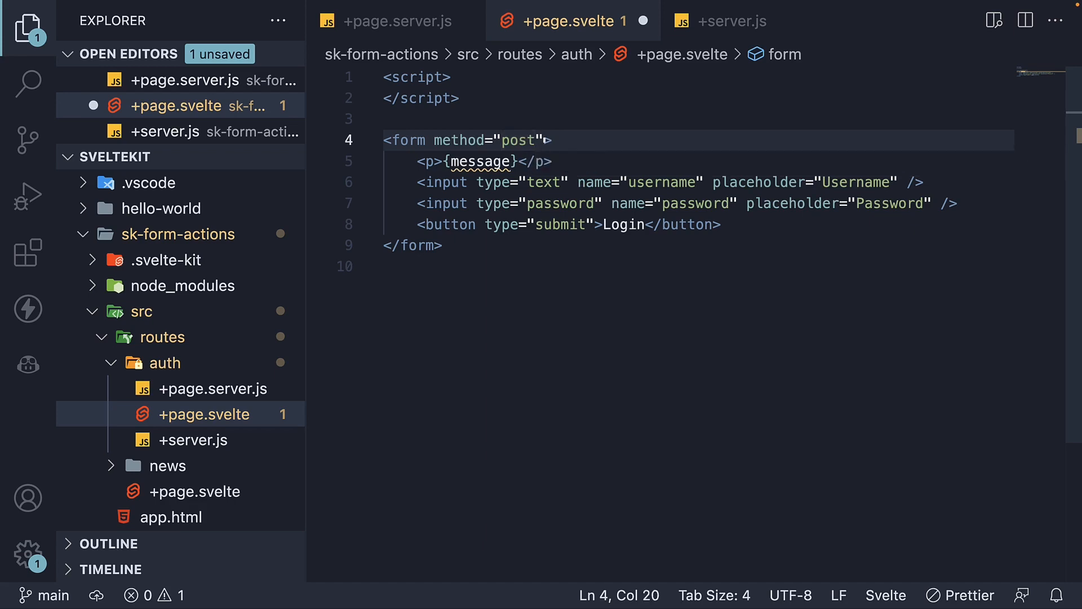
- Export let form and render {form?.message || ''} in the login page markup
text(export let form)
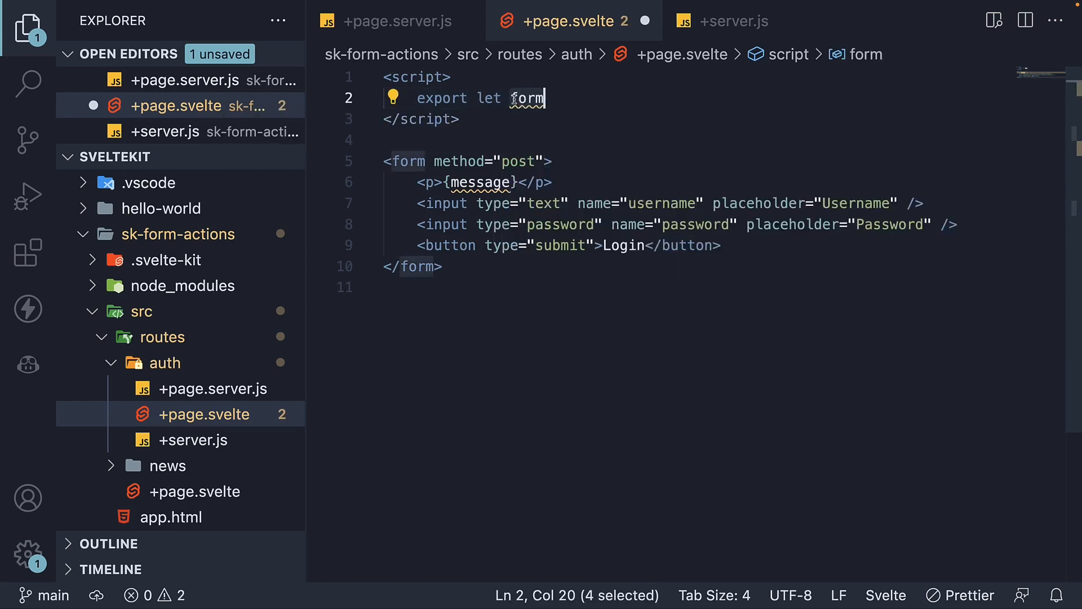
mouse_move(644, 66)
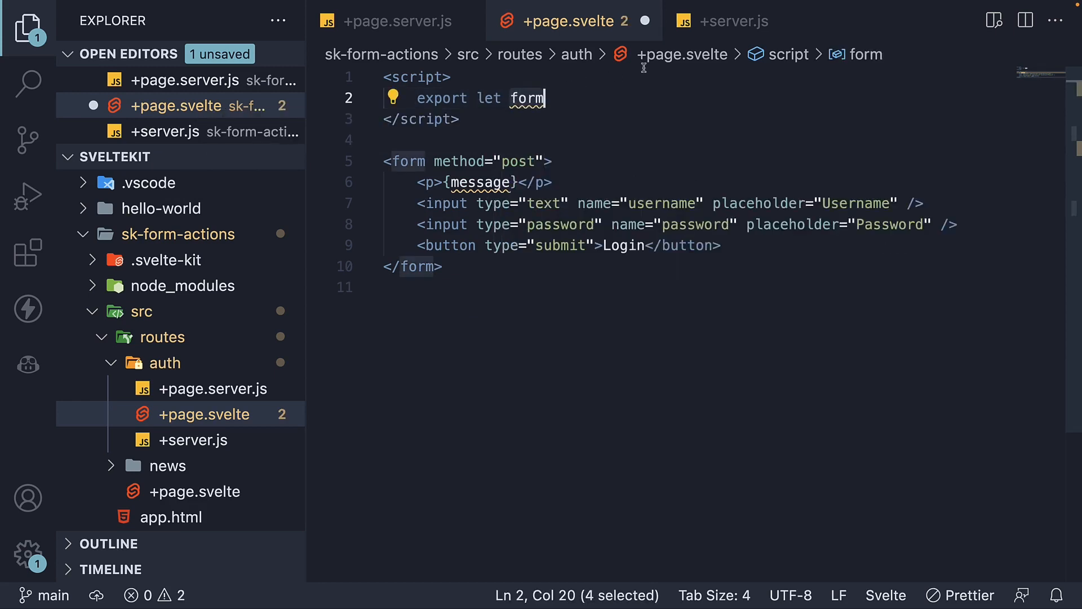
click(393, 20)
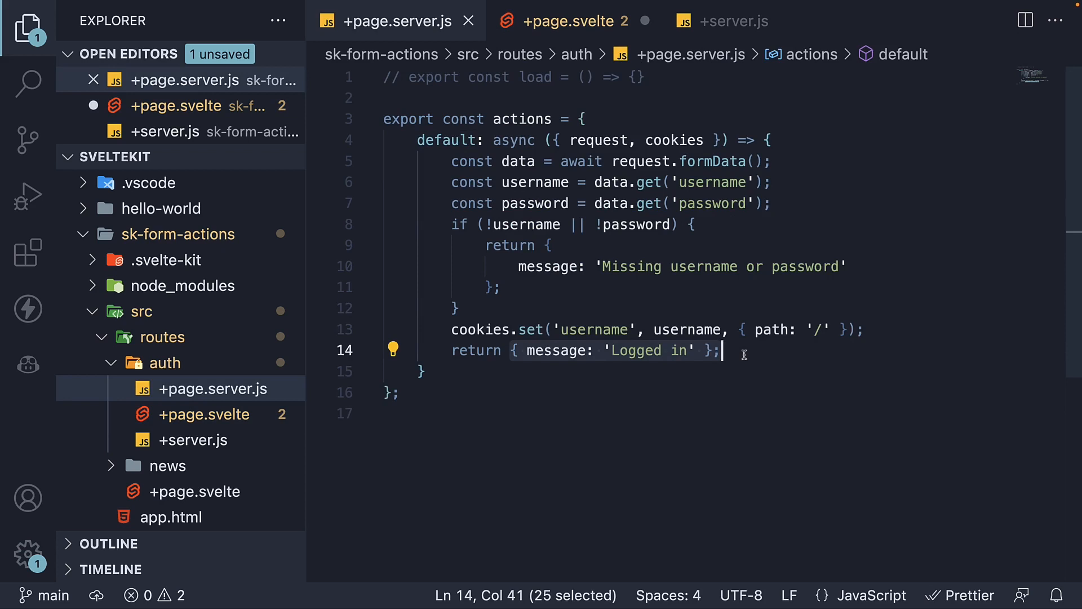
click(573, 21)
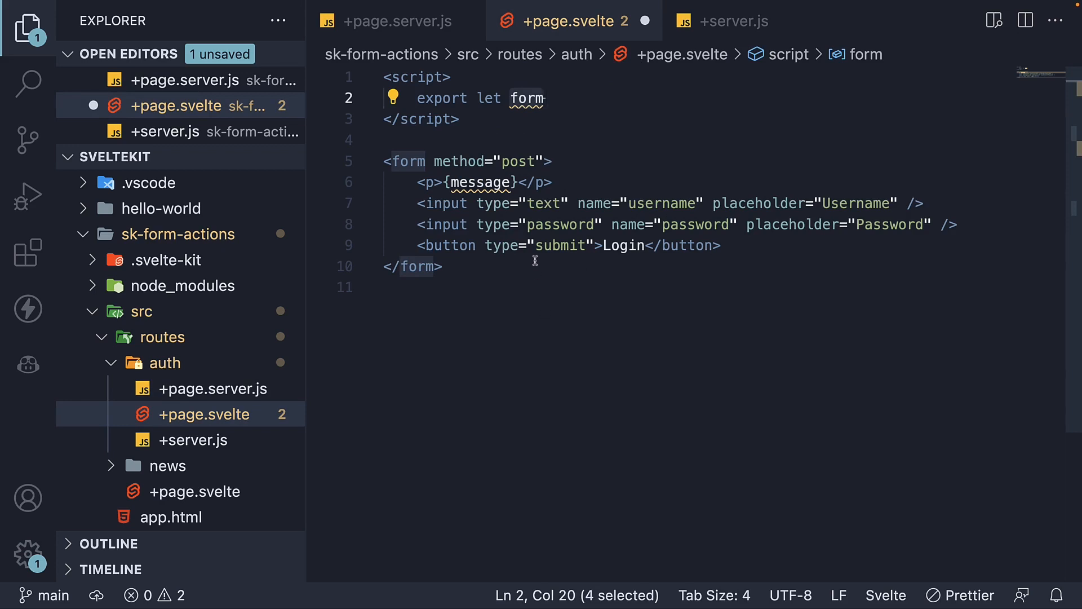
text(form)
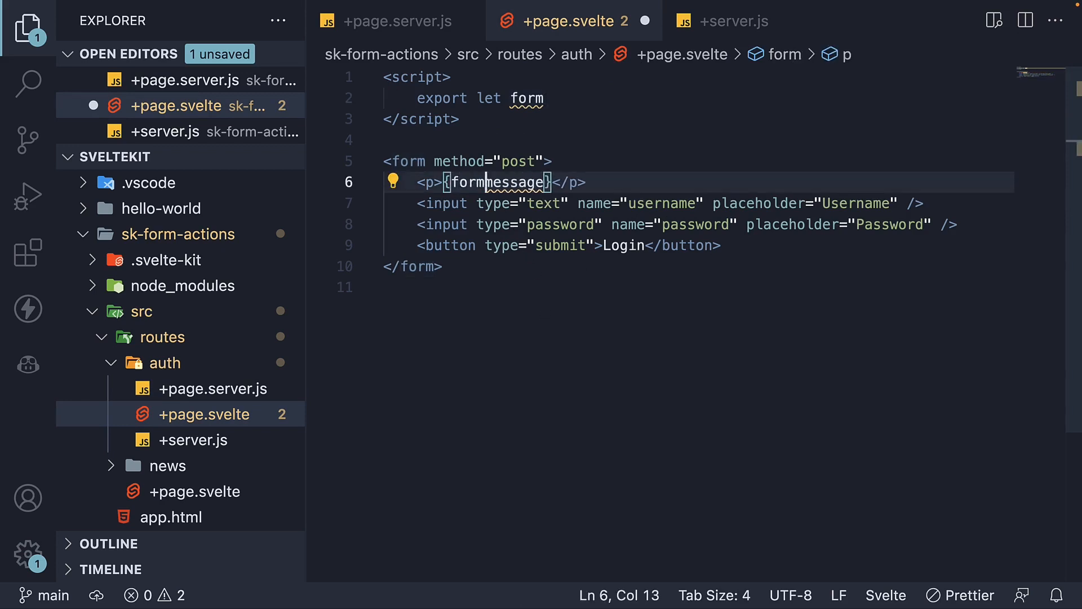
text(.)
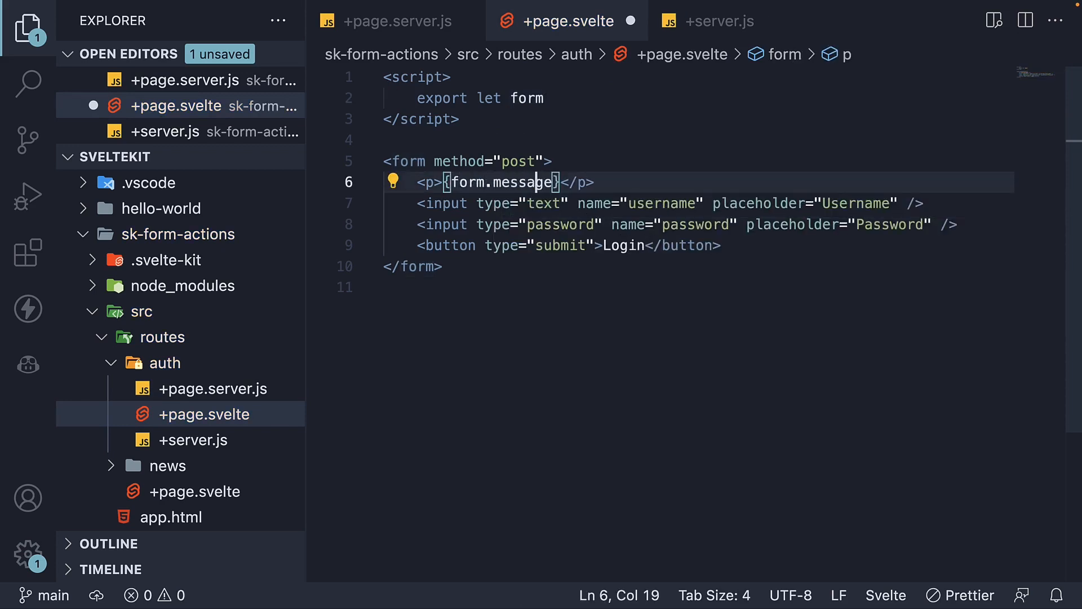
text(?)
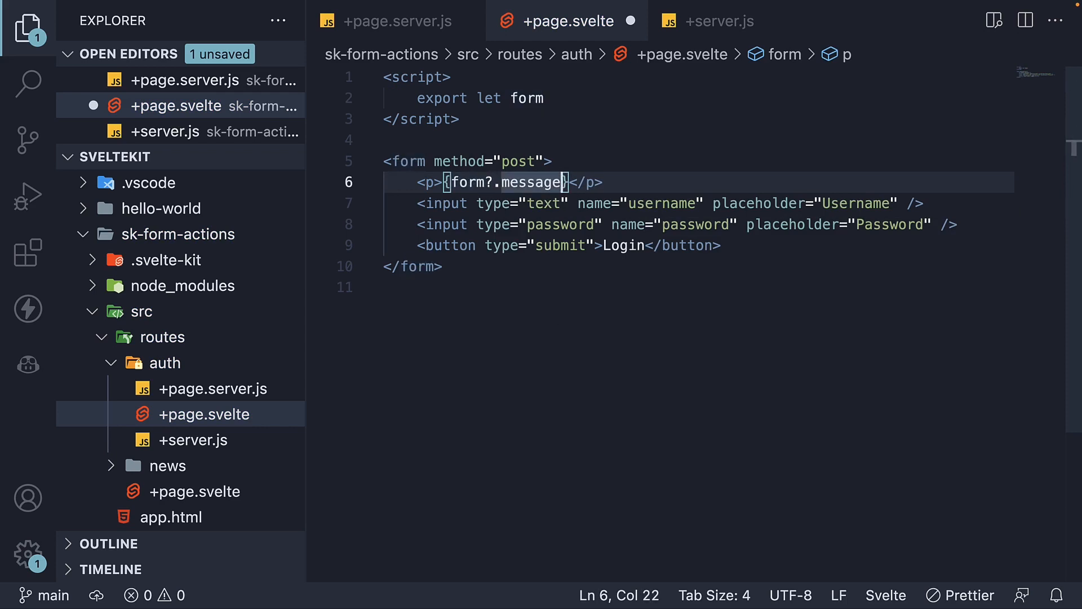
text(||)
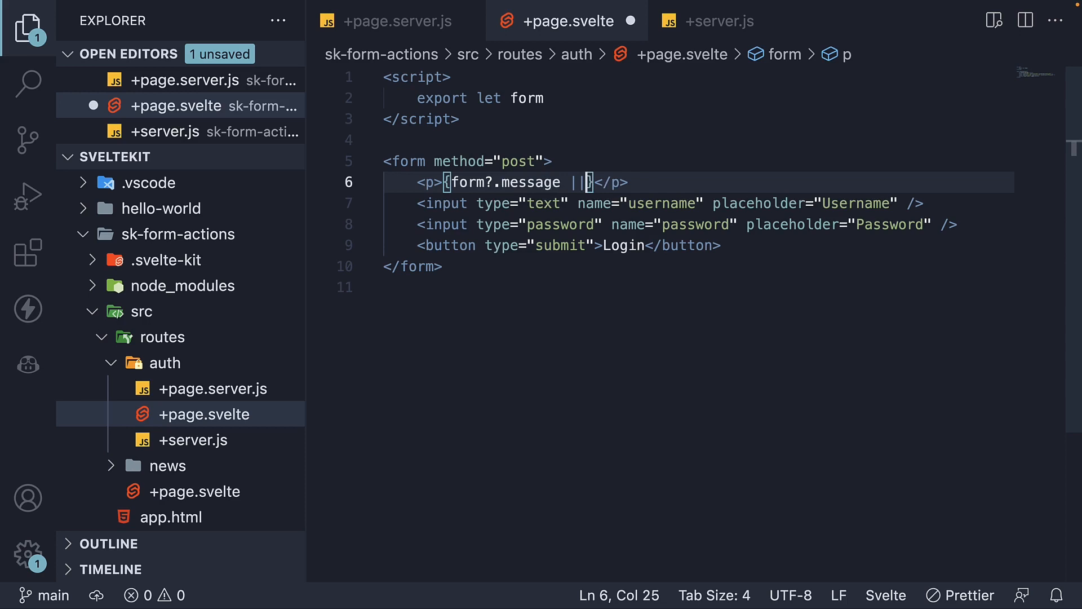
text('')
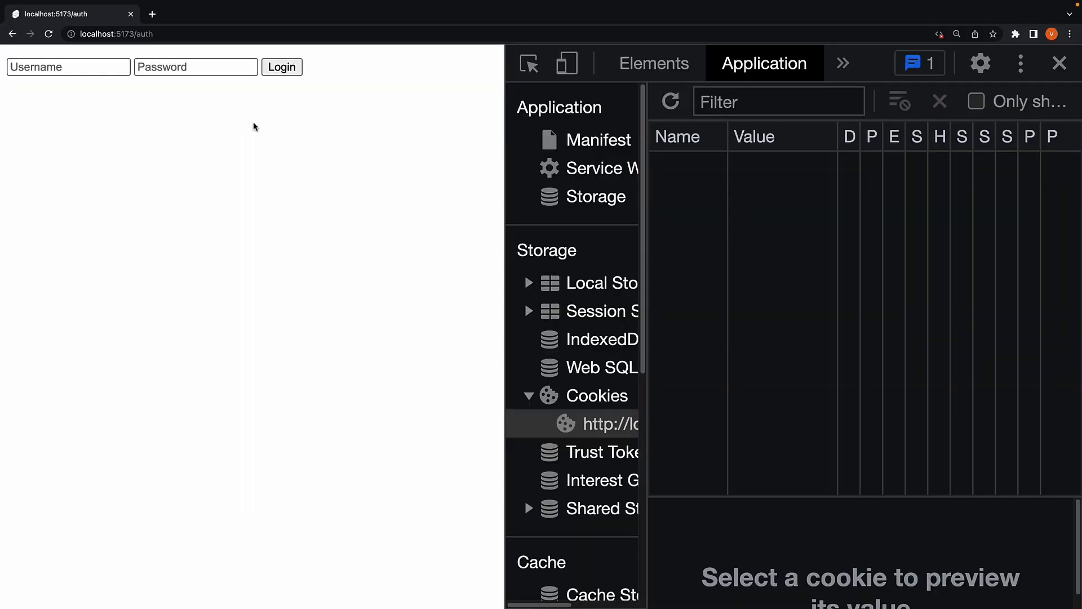
- Submit empty fields for the missing-credentials message, then log in and check the username cookie in DevTools
click(282, 66)
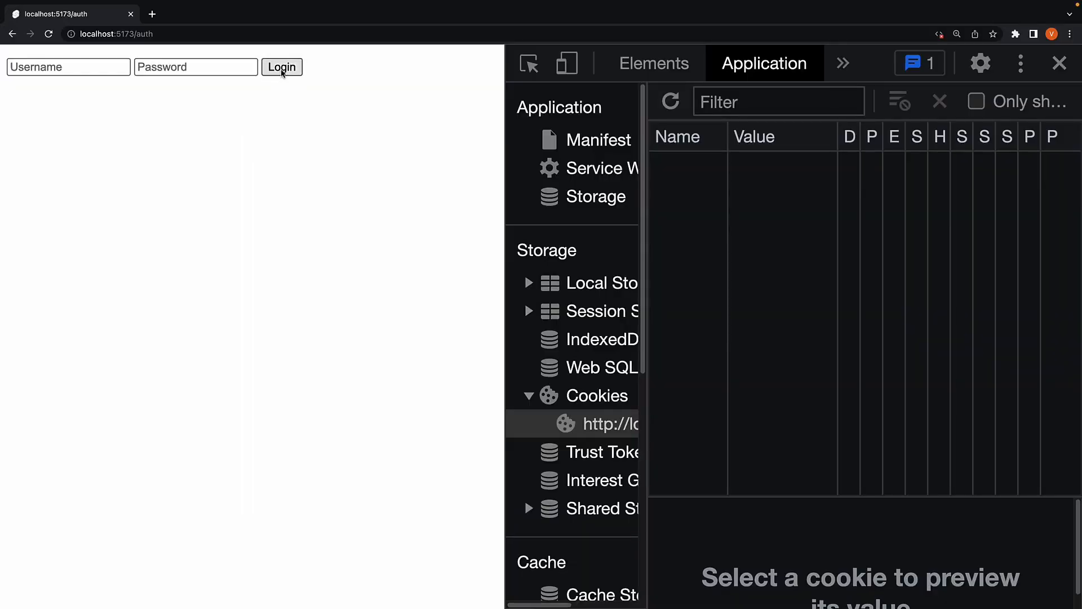
click(281, 66)
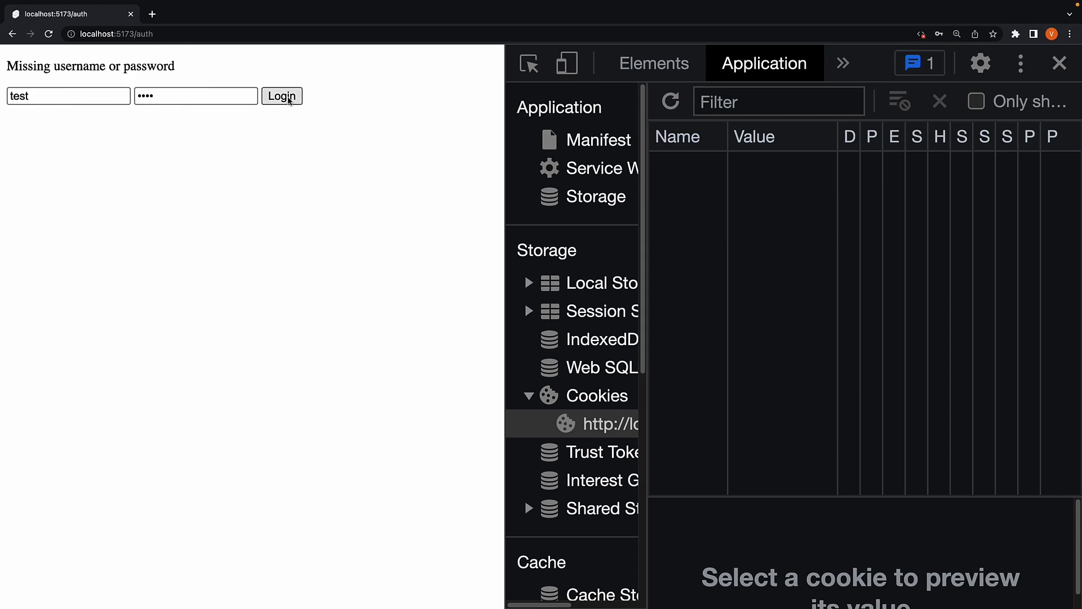
click(281, 95)
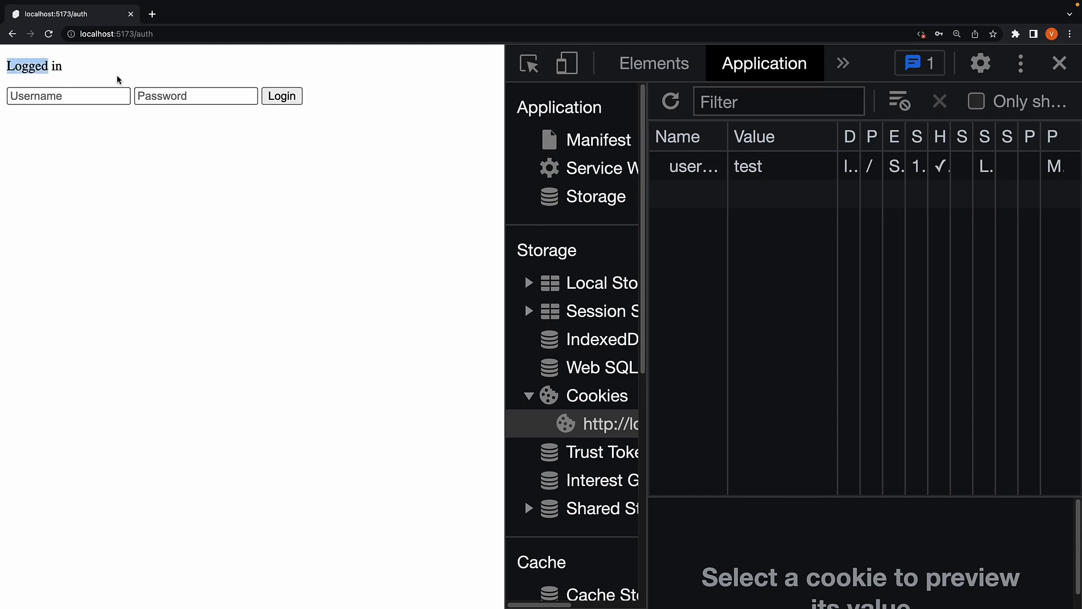
mouse_move(704, 176)
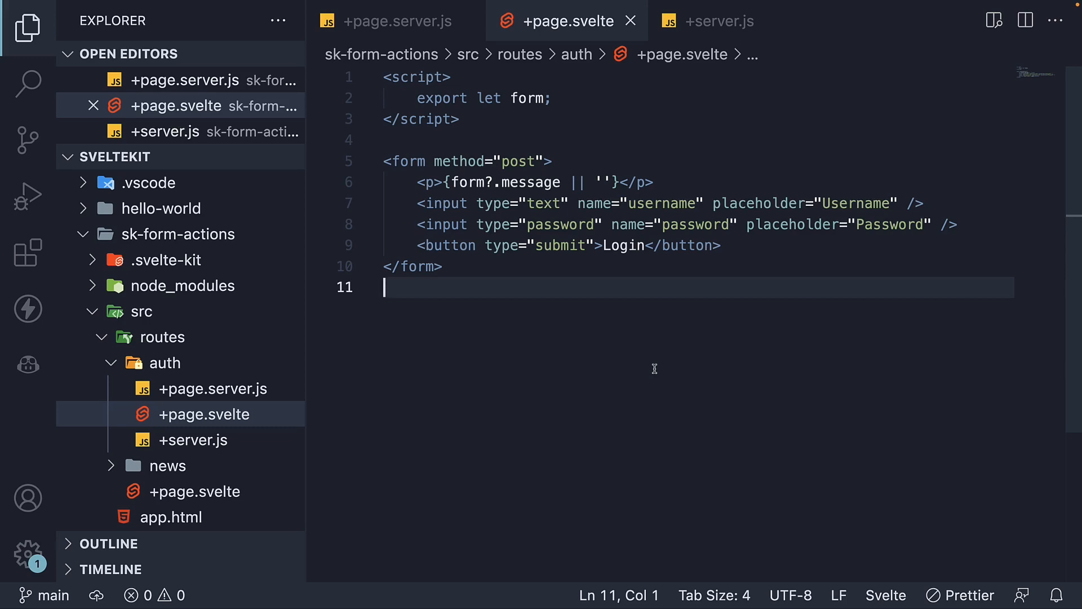
text(enabl)
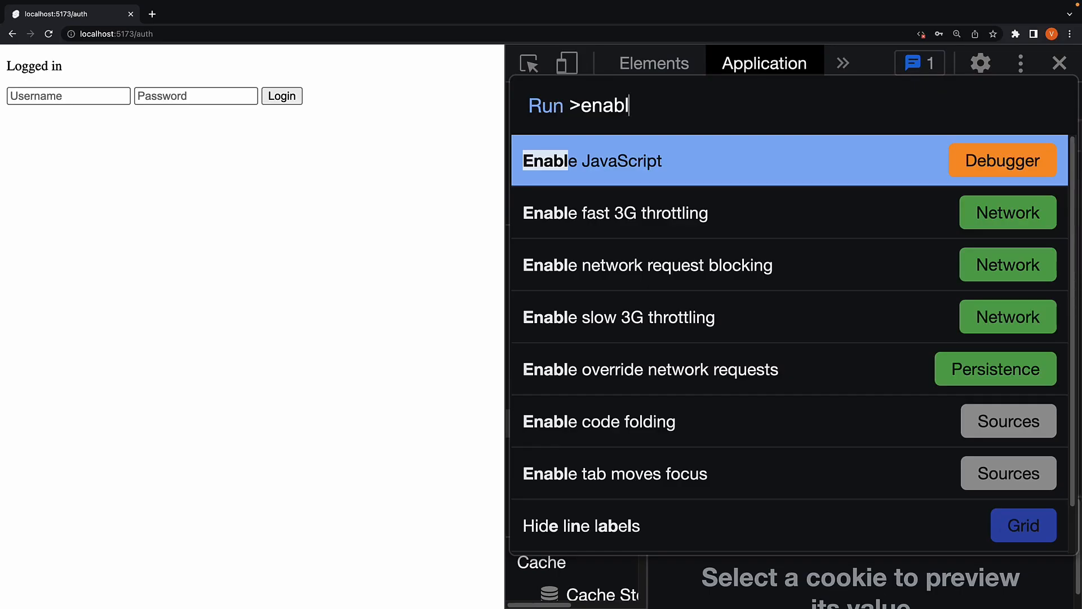